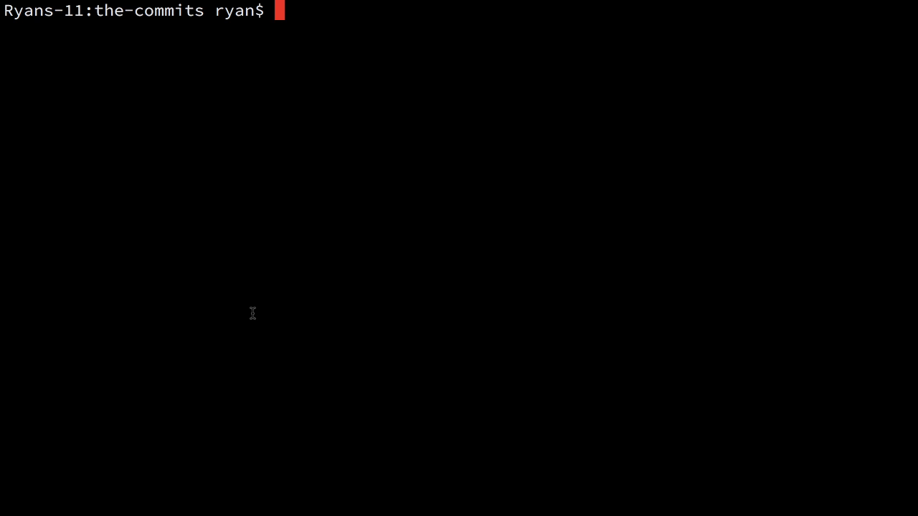
- Run git branch to list branches, showing experimental_features current and my_new_feature present
{"action": "type", "text": "git format-pat"}
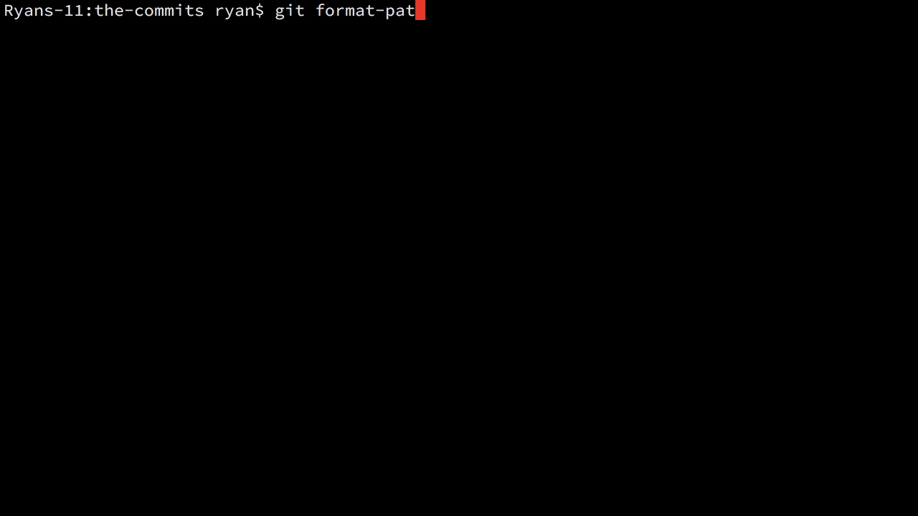
{"action": "type", "text": "ch"}
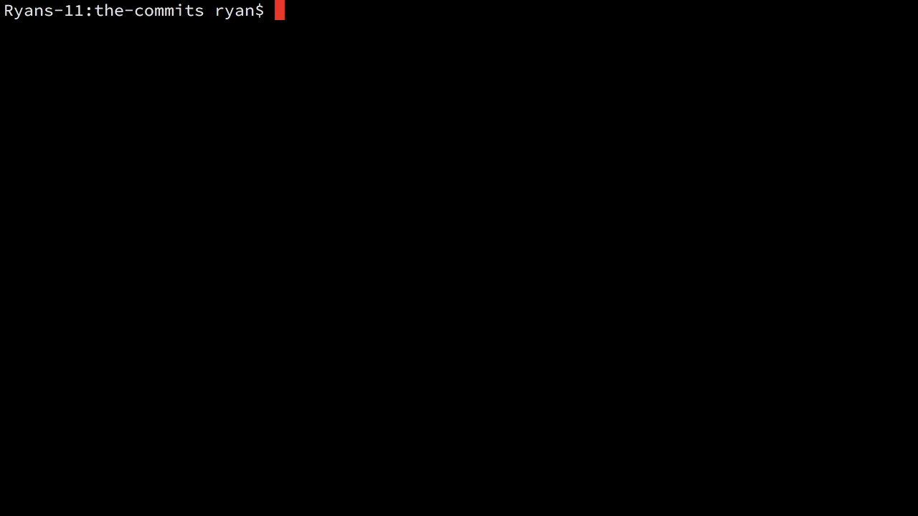
{"action": "type", "text": "git"}
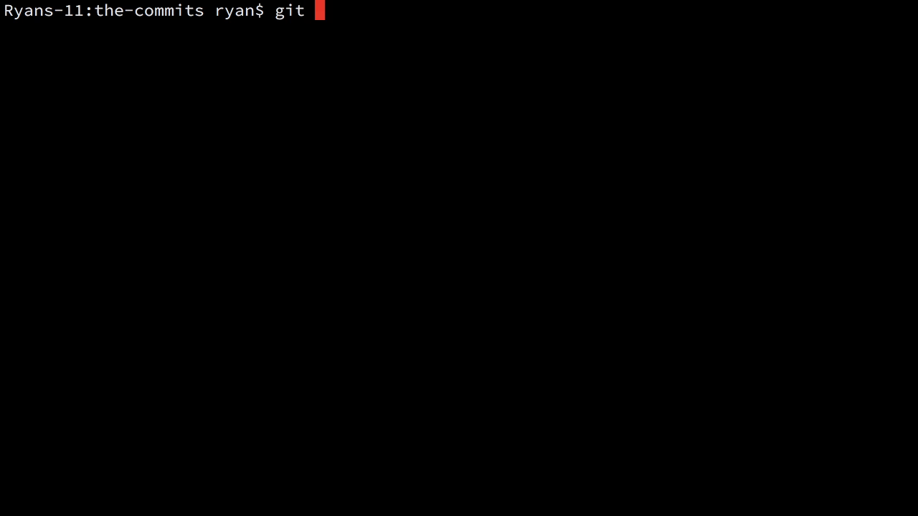
{"action": "key", "text": "Return"}
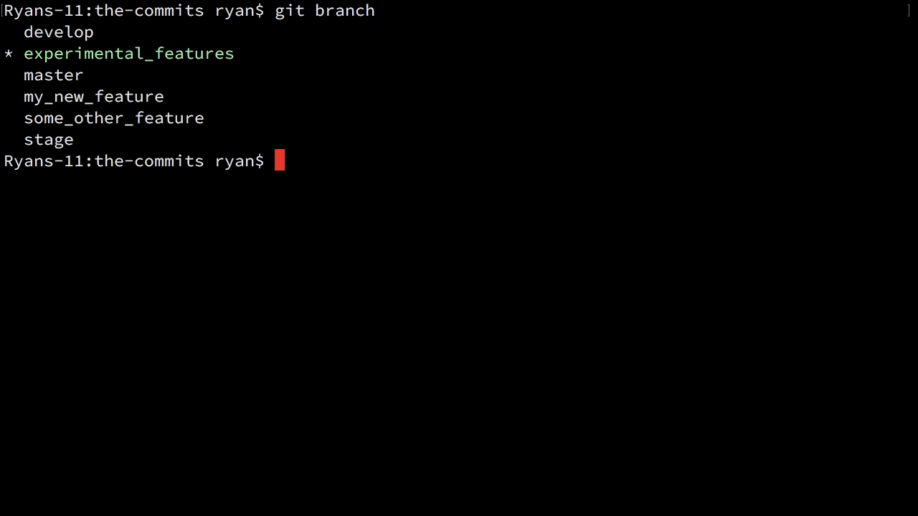
{"action": "mouse_move", "coordinate": [146, 99]}
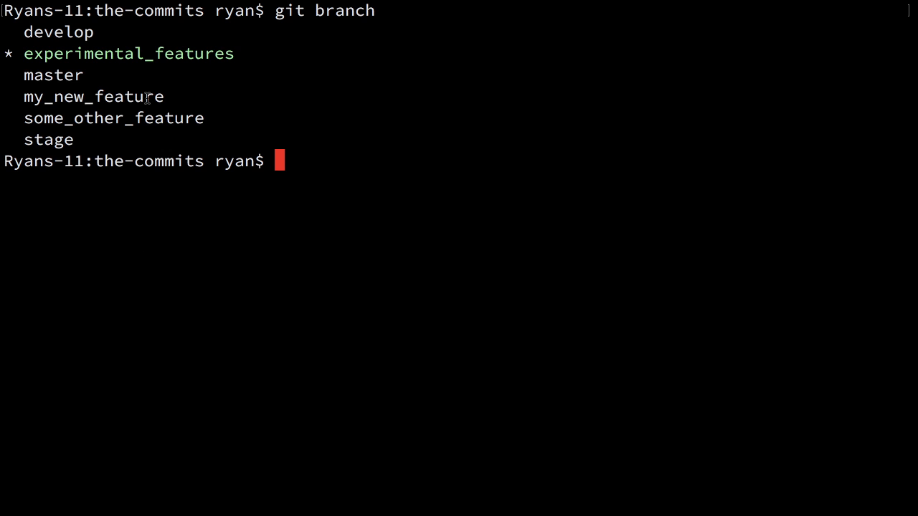
{"action": "type", "text": "git log"}
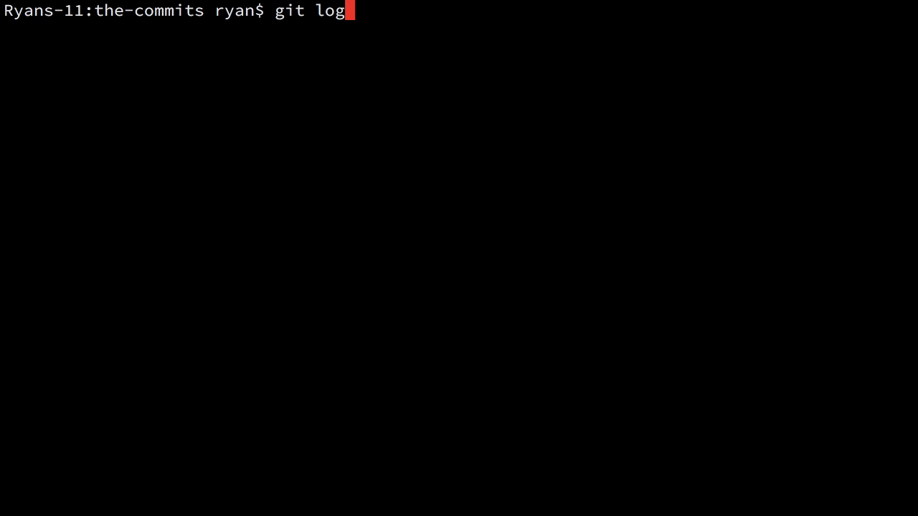
{"action": "key", "text": "Return"}
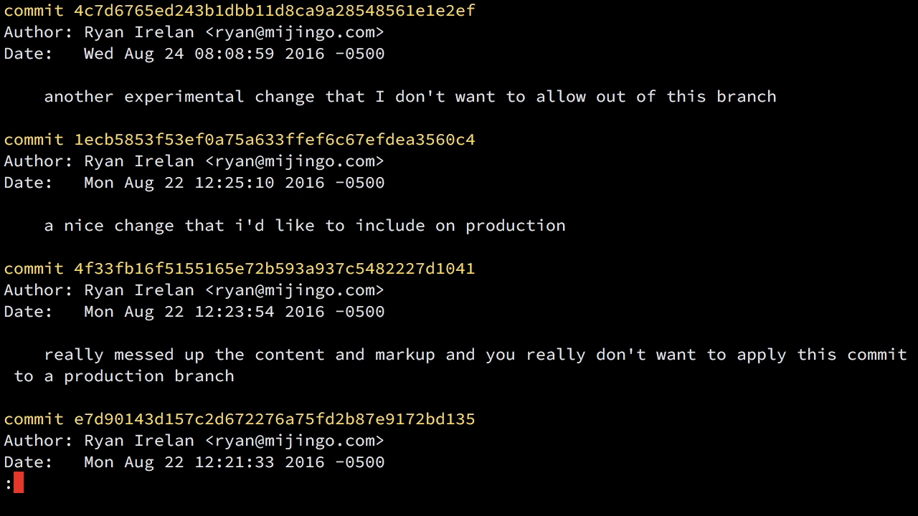
{"action": "mouse_move", "coordinate": [3, 112]}
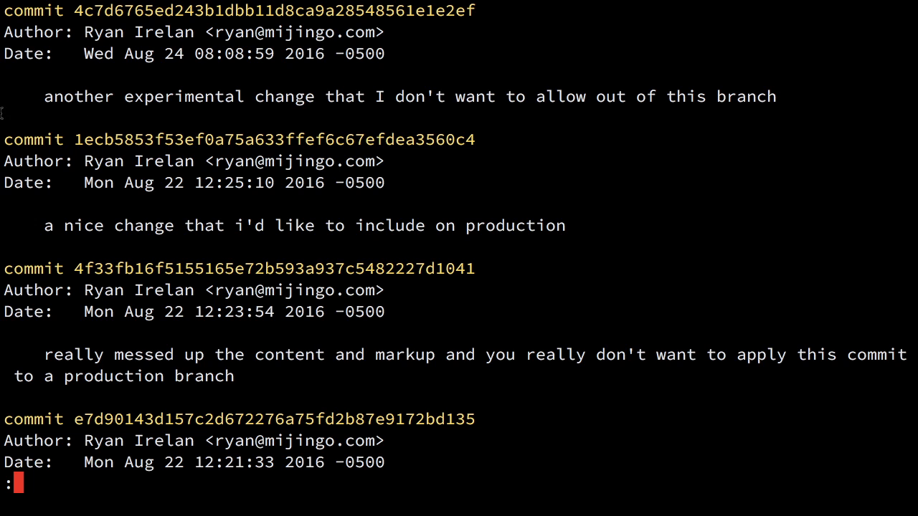
{"action": "mouse_move", "coordinate": [471, 218]}
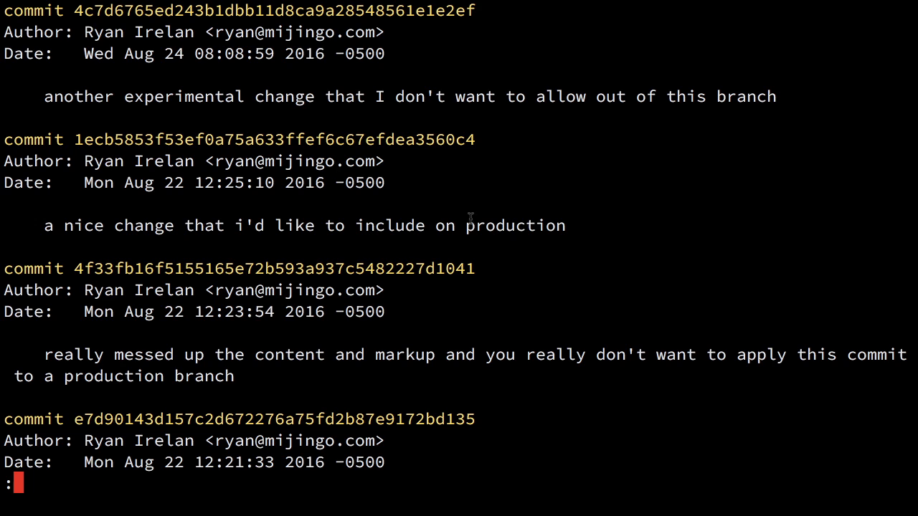
{"action": "mouse_move", "coordinate": [542, 223]}
{"action": "type", "text": "git"}
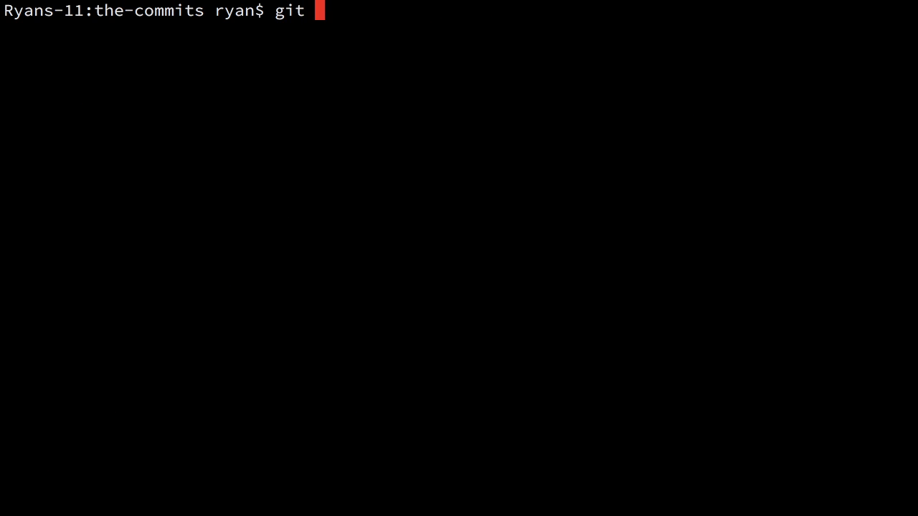
- Compose git format-patch my_new_feature -o patches at the prompt without running it
{"action": "type", "text": "format-pat"}
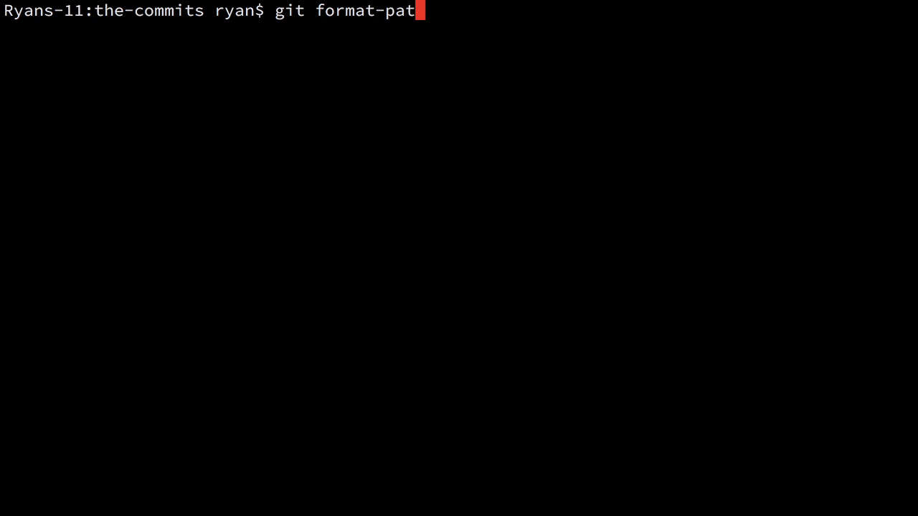
{"action": "type", "text": "ch my"}
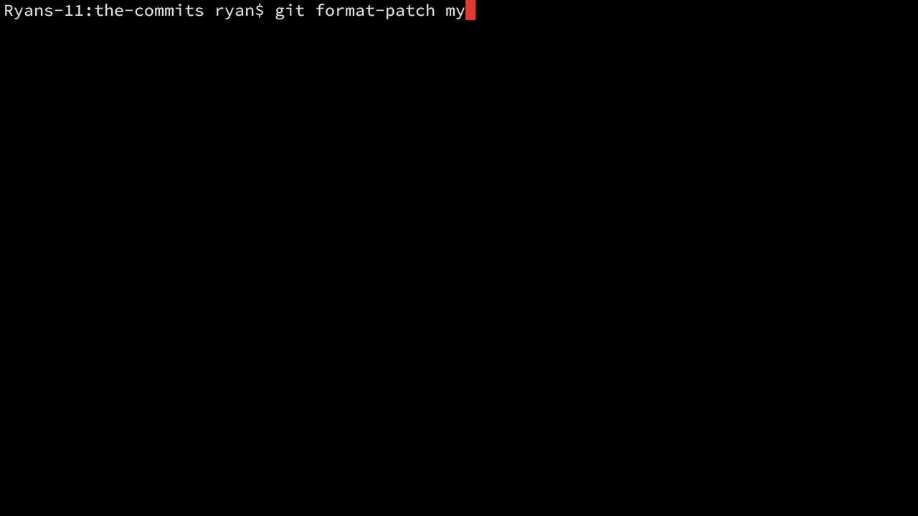
{"action": "type", "text": "_new_feature"}
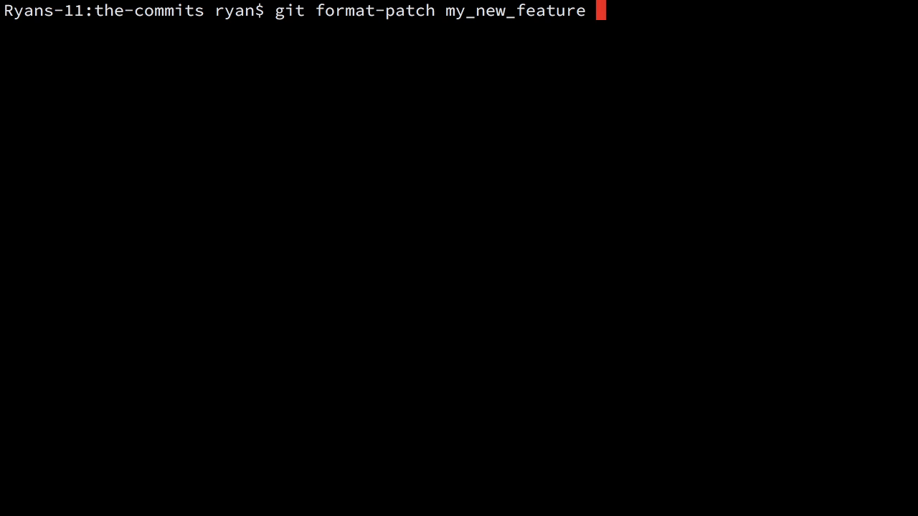
{"action": "type", "text": "-o"}
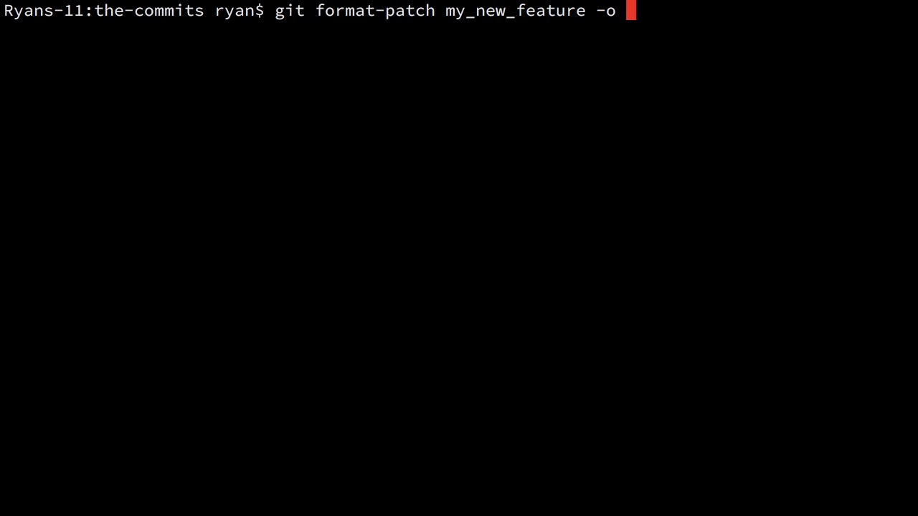
{"action": "type", "text": "patches"}
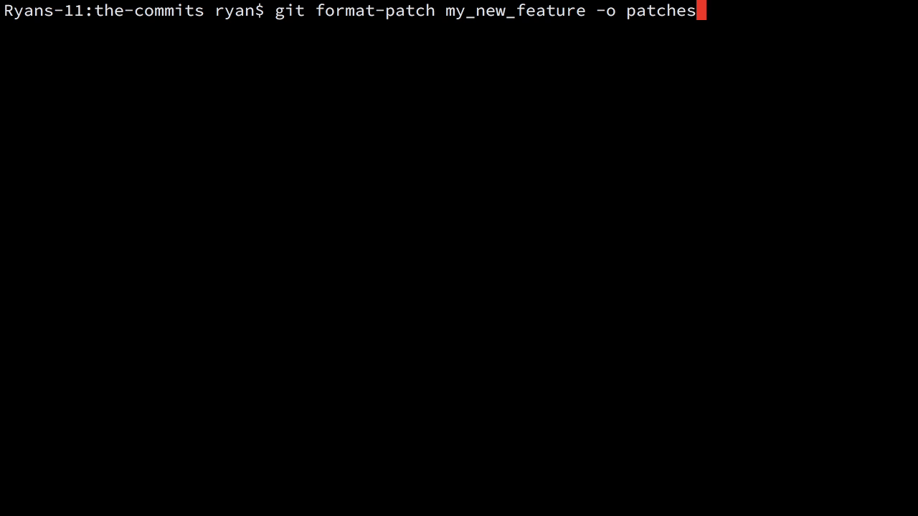
{"action": "mouse_move", "coordinate": [453, 46]}
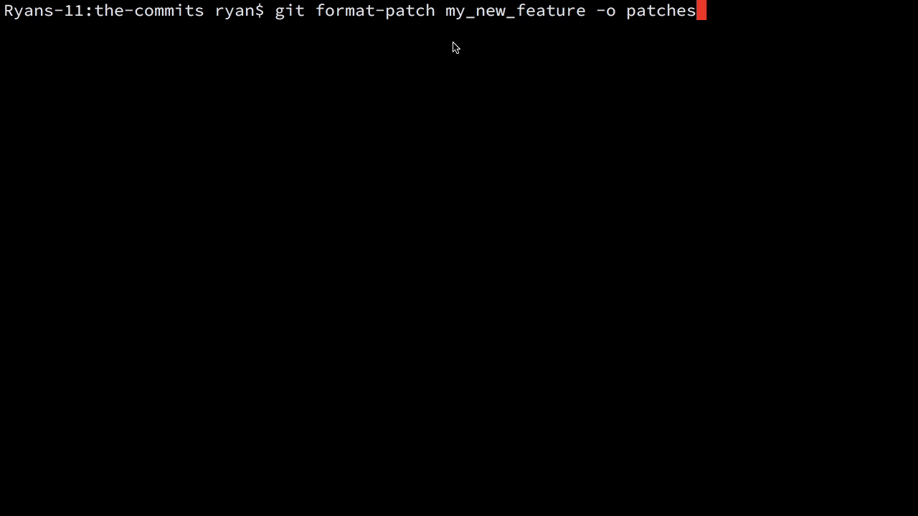
{"action": "mouse_move", "coordinate": [462, 30]}
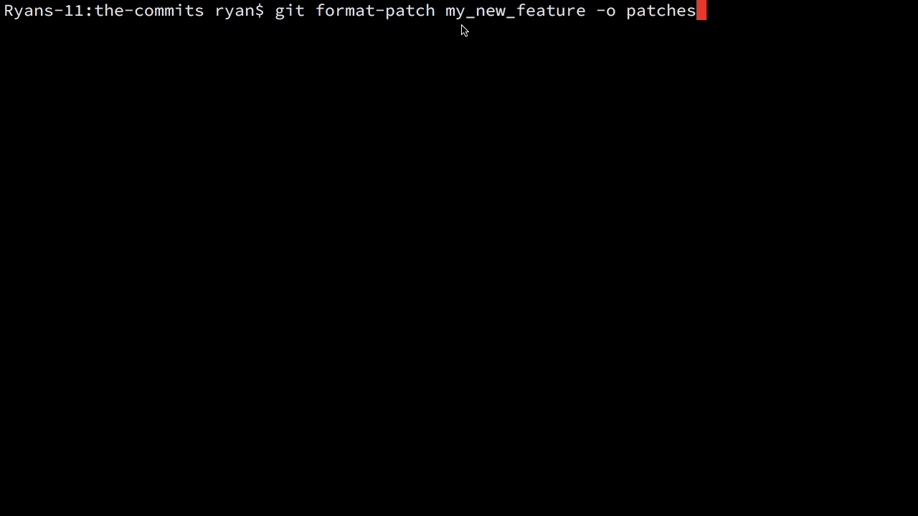
{"action": "mouse_move", "coordinate": [559, 26]}
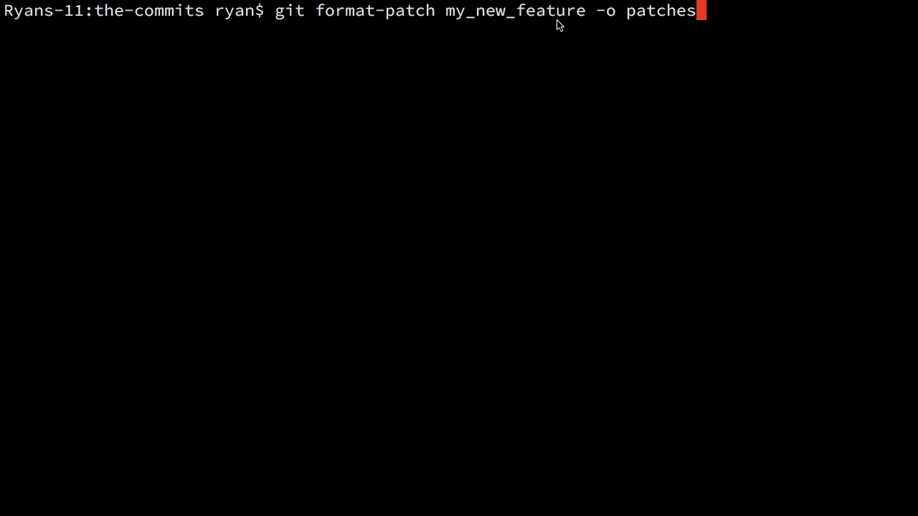
{"action": "mouse_move", "coordinate": [542, 52]}
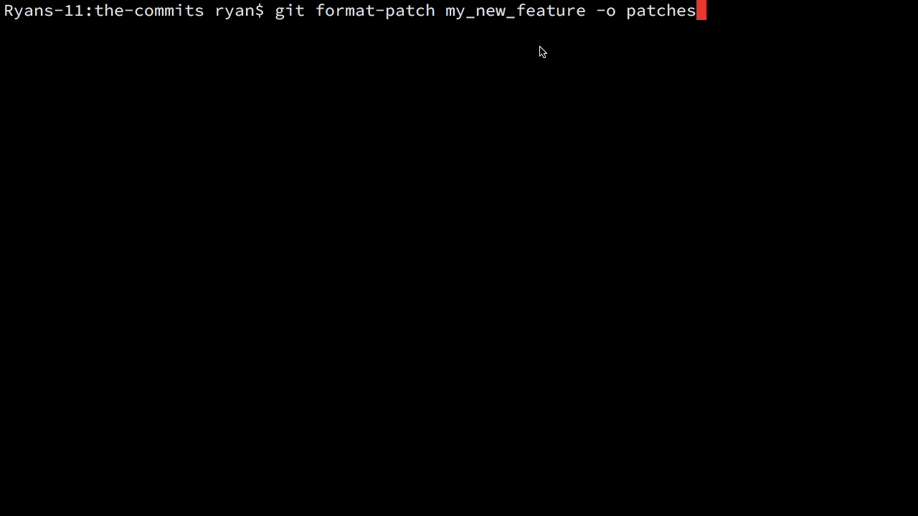
{"action": "mouse_move", "coordinate": [511, 40]}
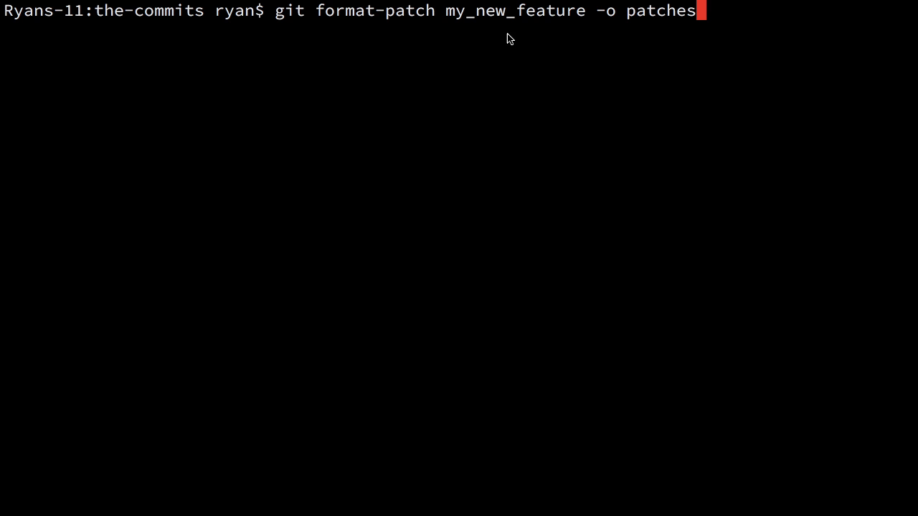
{"action": "key", "text": "Return"}
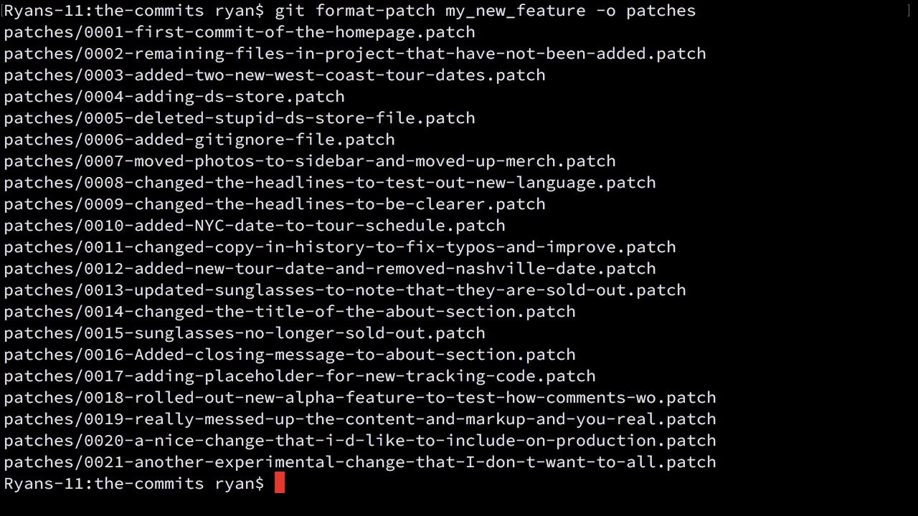
{"action": "mouse_move", "coordinate": [118, 450]}
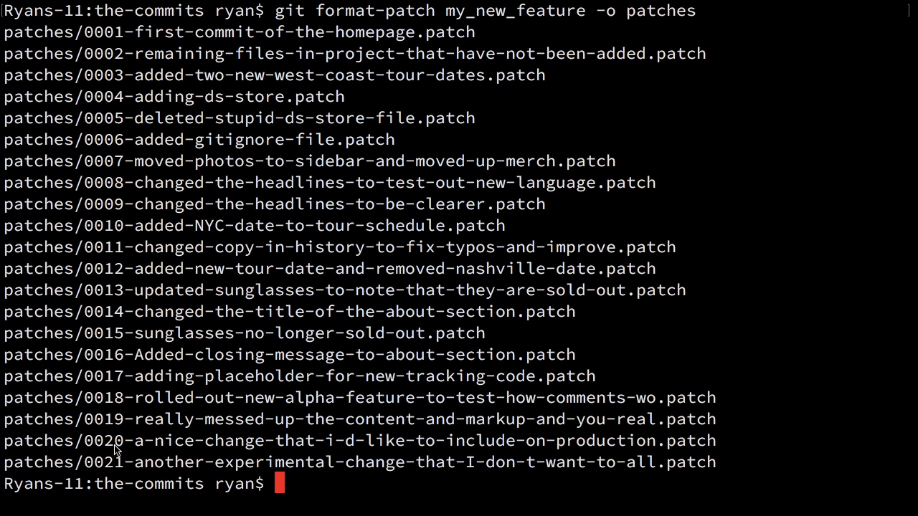
{"action": "mouse_move", "coordinate": [337, 443]}
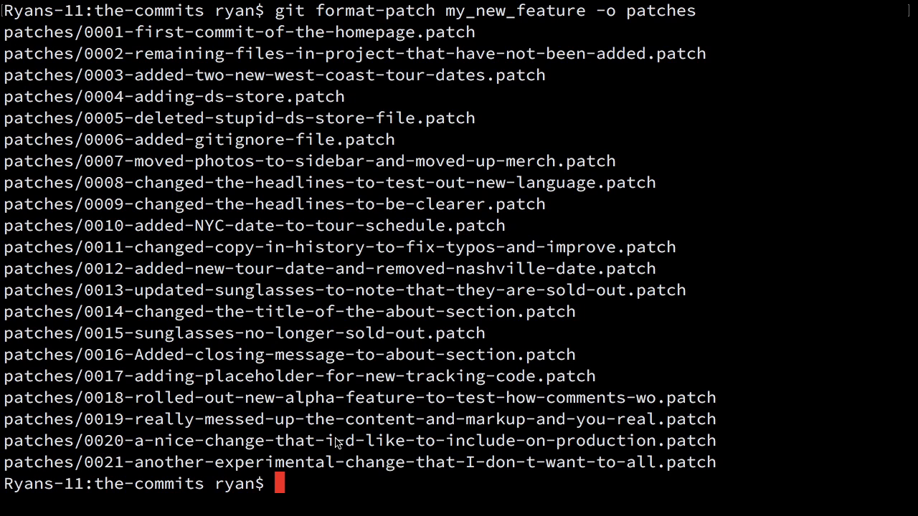
{"action": "mouse_move", "coordinate": [566, 381]}
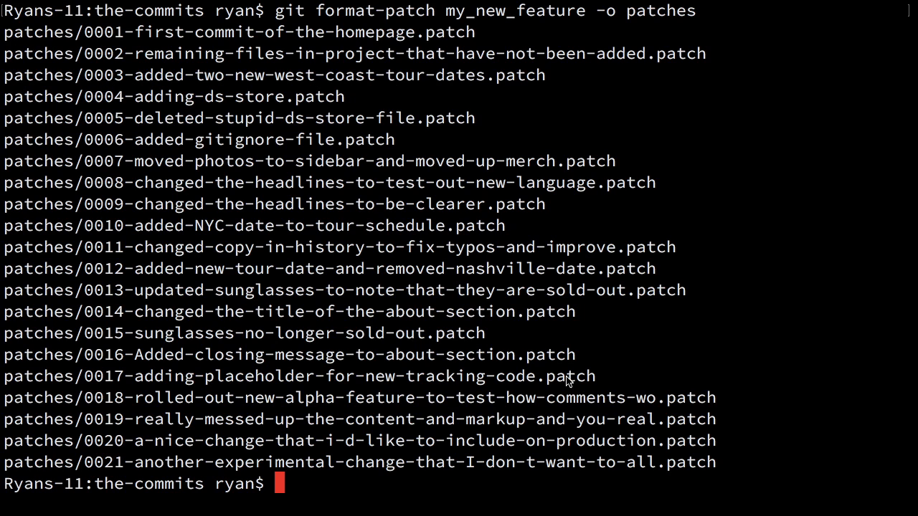
{"action": "mouse_move", "coordinate": [49, 50]}
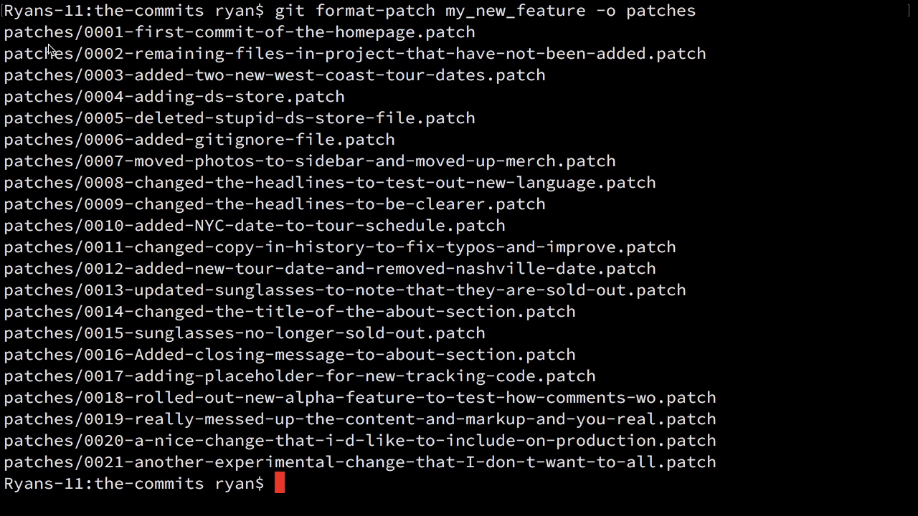
{"action": "mouse_move", "coordinate": [112, 41]}
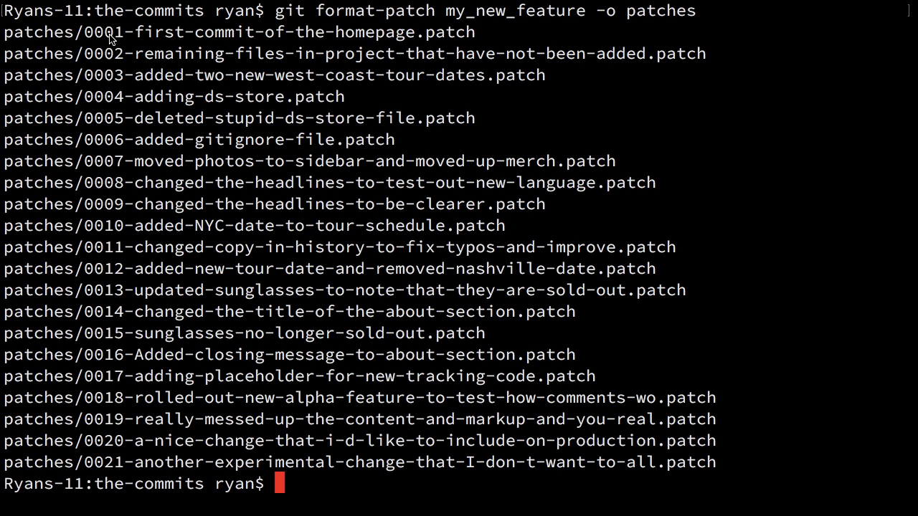
{"action": "mouse_move", "coordinate": [231, 40]}
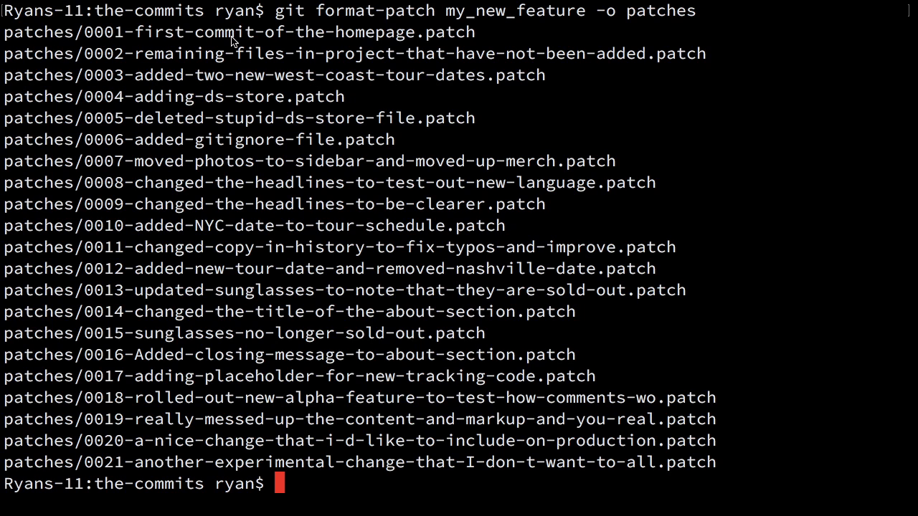
{"action": "mouse_move", "coordinate": [250, 72]}
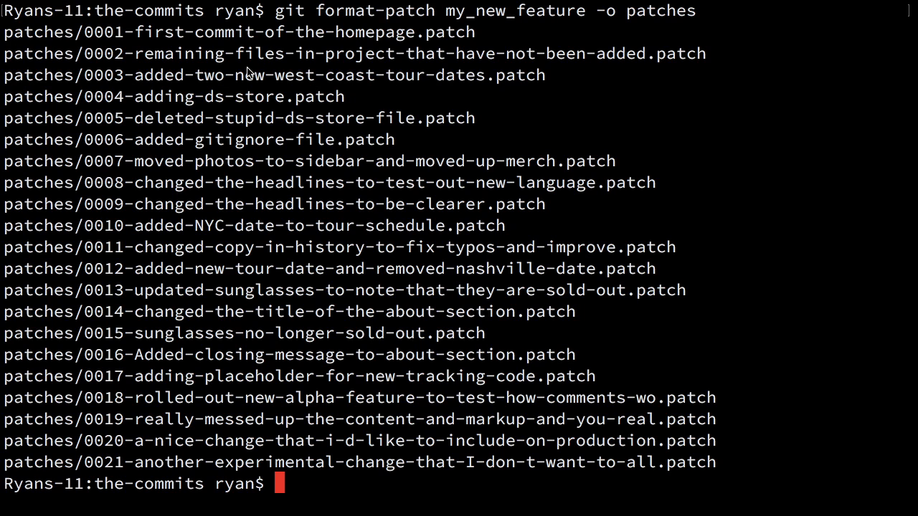
{"action": "mouse_move", "coordinate": [456, 41]}
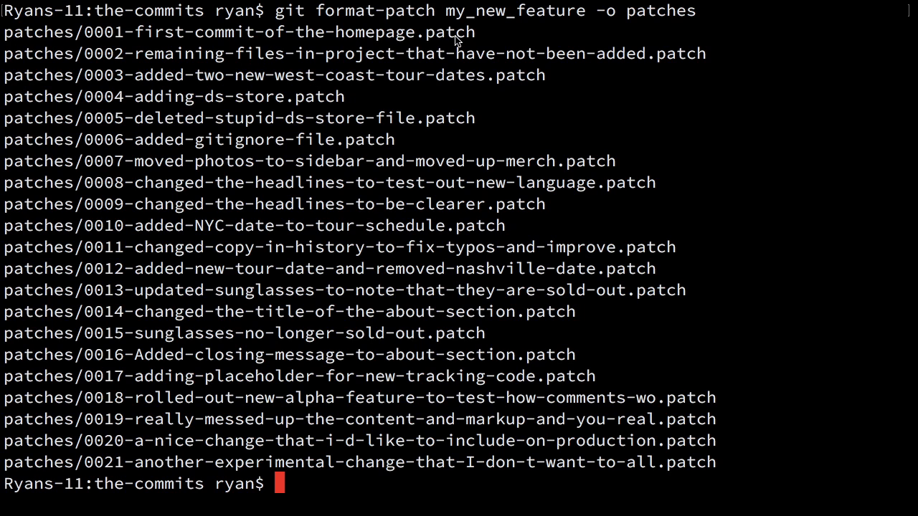
{"action": "mouse_move", "coordinate": [253, 122]}
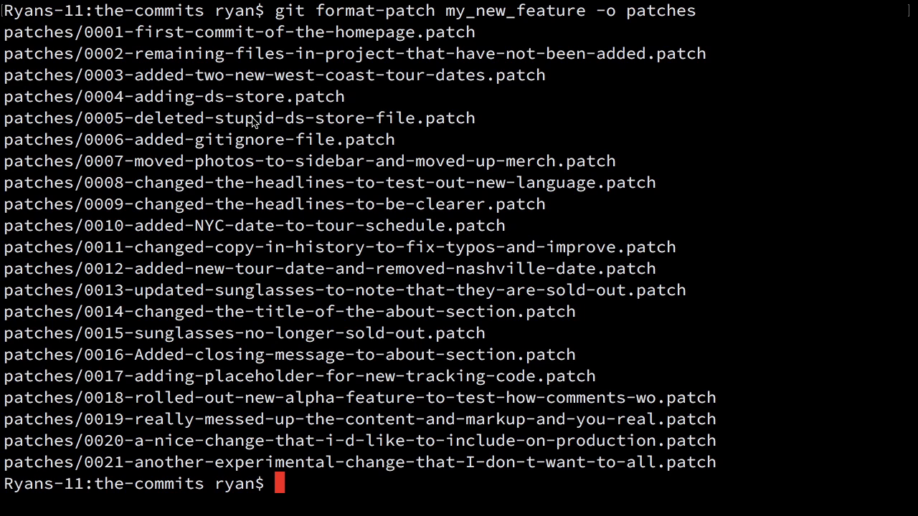
{"action": "mouse_move", "coordinate": [271, 301]}
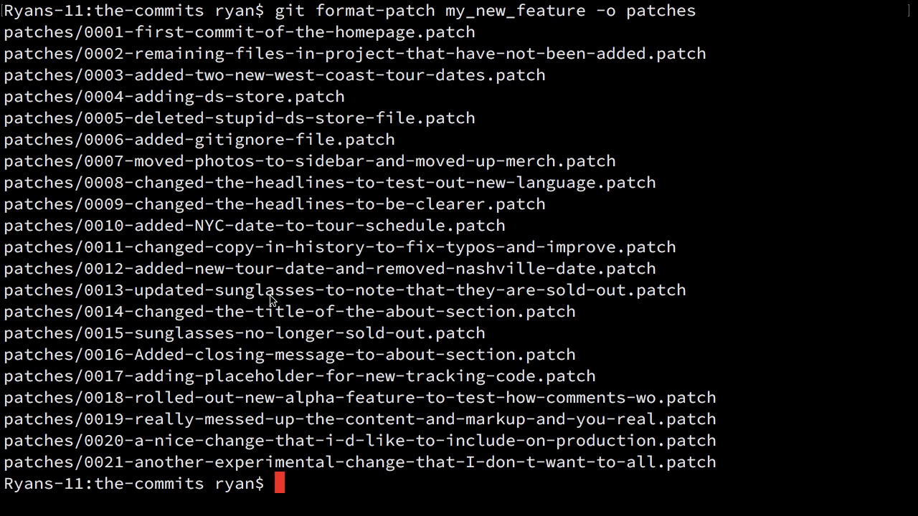
{"action": "mouse_move", "coordinate": [278, 312]}
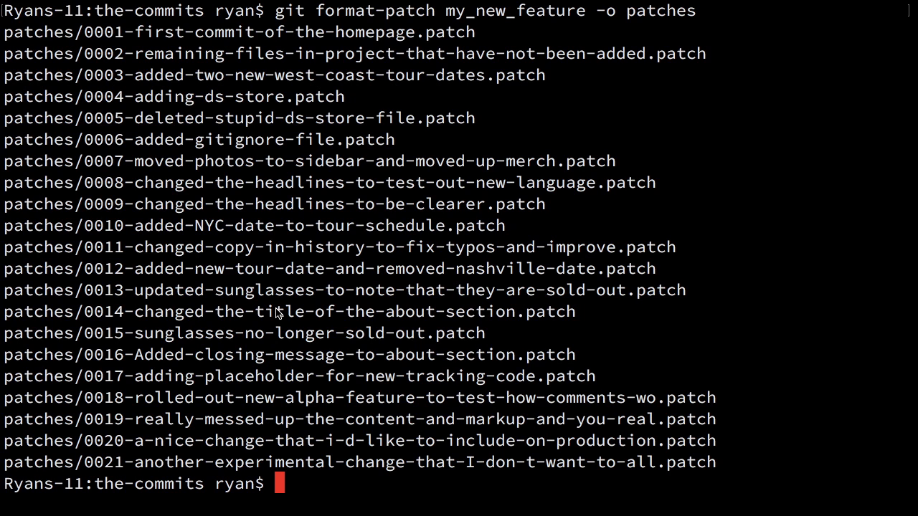
- View patch 0020's one-line index.html title change in vim, then return to a cleared prompt
{"action": "type", "text": "vim"}
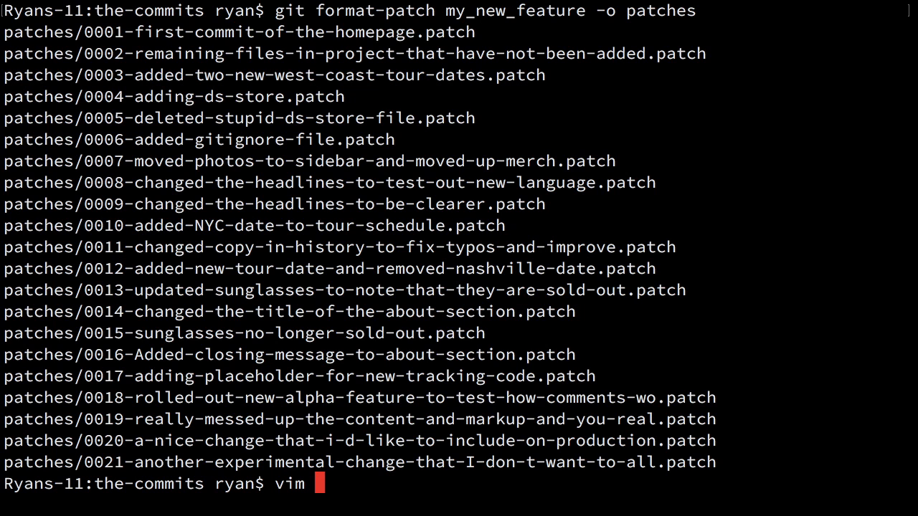
{"action": "type", "text": "patches/"}
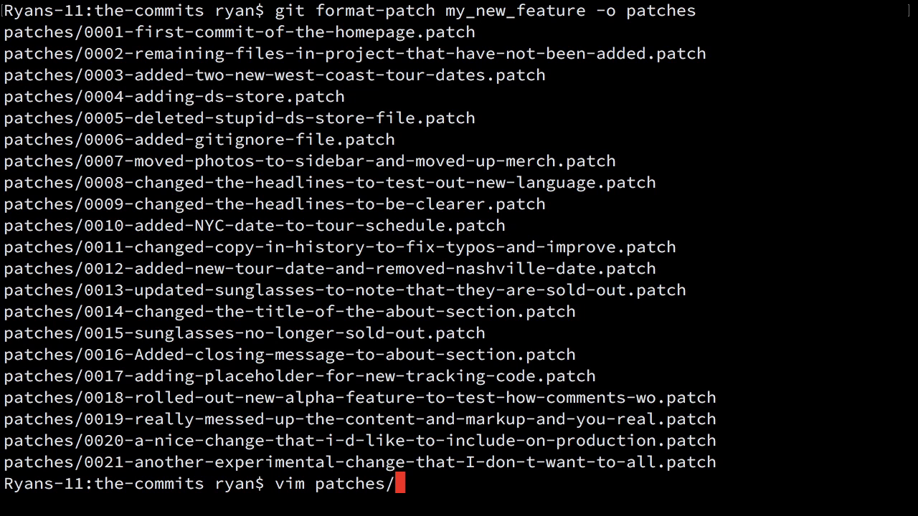
{"action": "type", "text": "0020-a-nice-change-that-i-d-like-to-include-on-production.patch"}
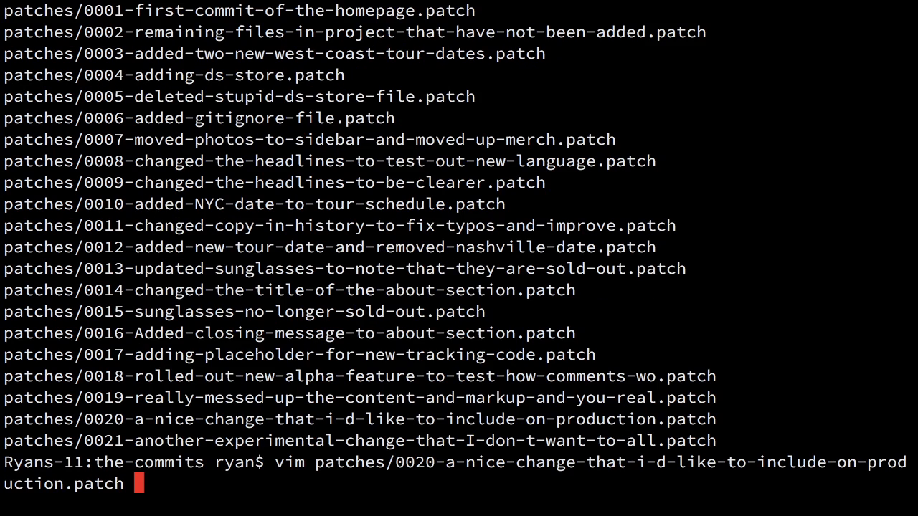
{"action": "key", "text": "Return"}
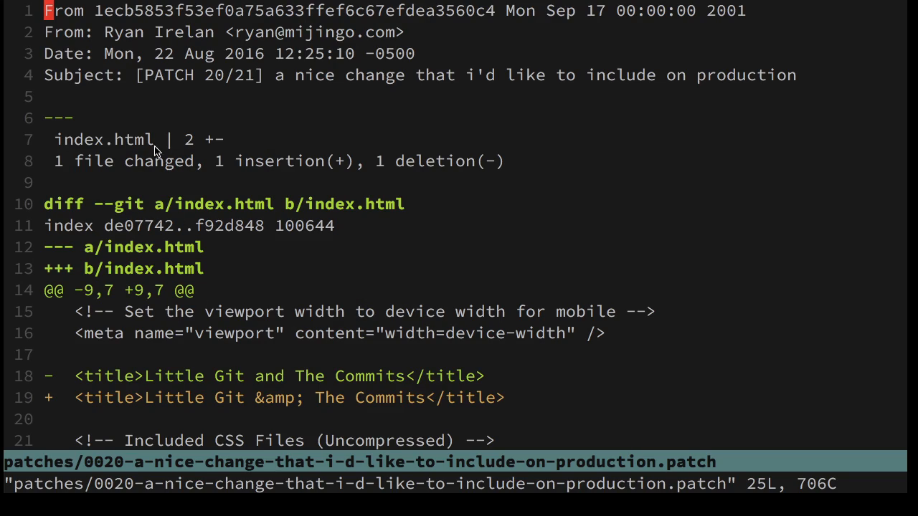
{"action": "mouse_move", "coordinate": [138, 193]}
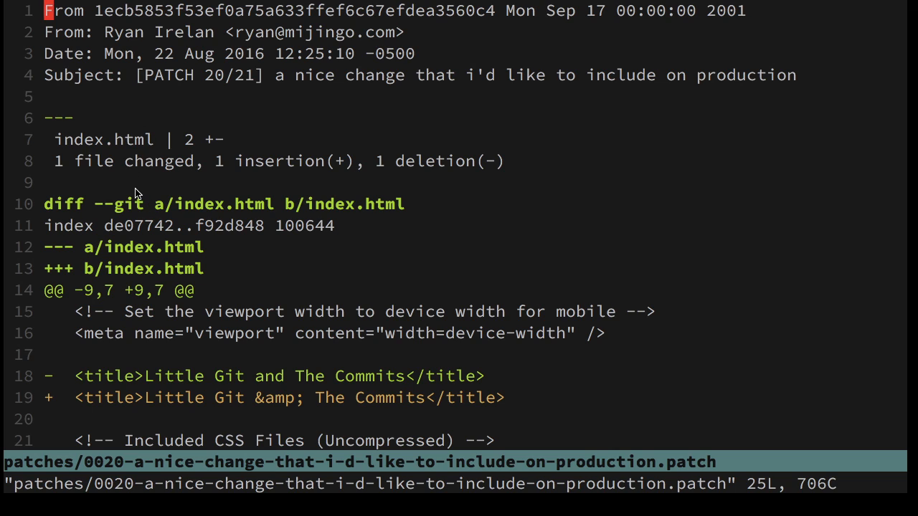
{"action": "mouse_move", "coordinate": [147, 218]}
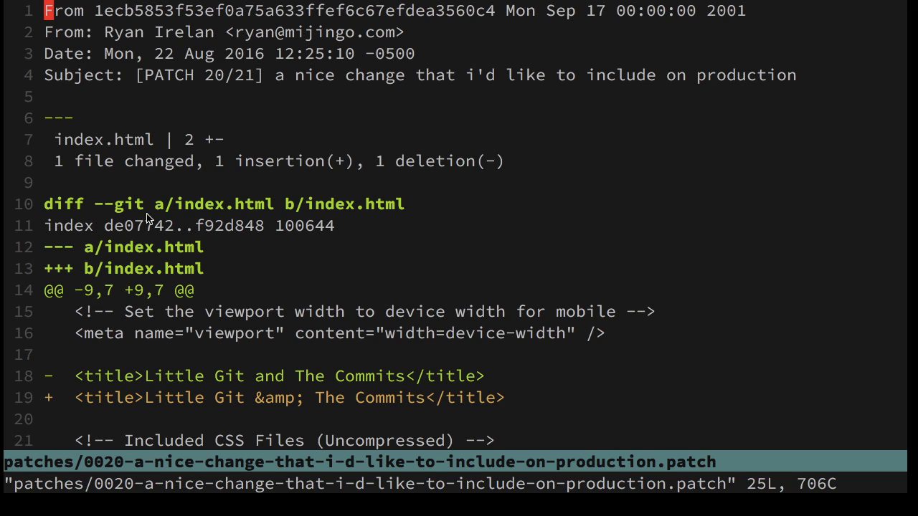
{"action": "mouse_move", "coordinate": [167, 255]}
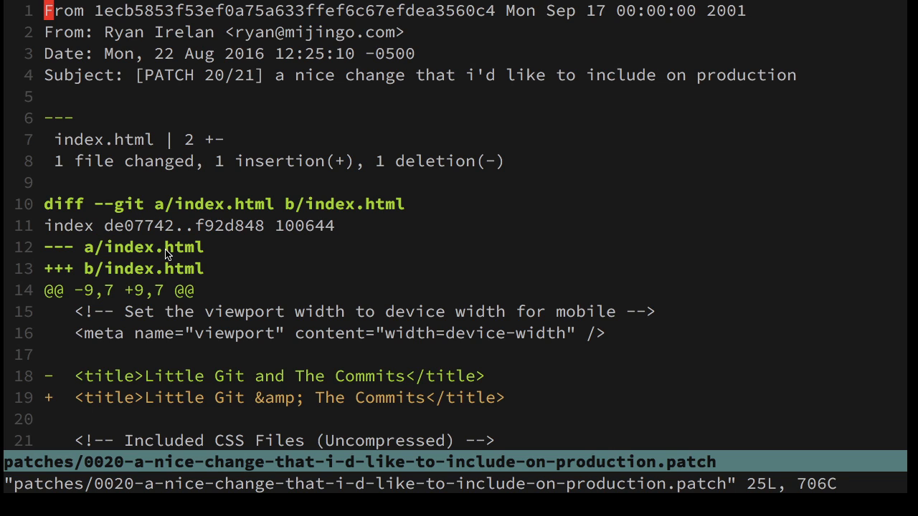
{"action": "mouse_move", "coordinate": [238, 356]}
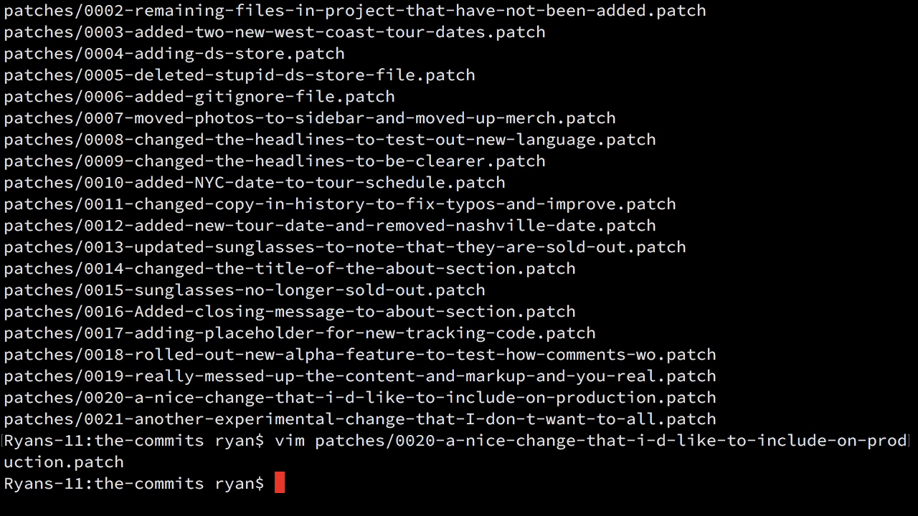
{"action": "type", "text": "c"}
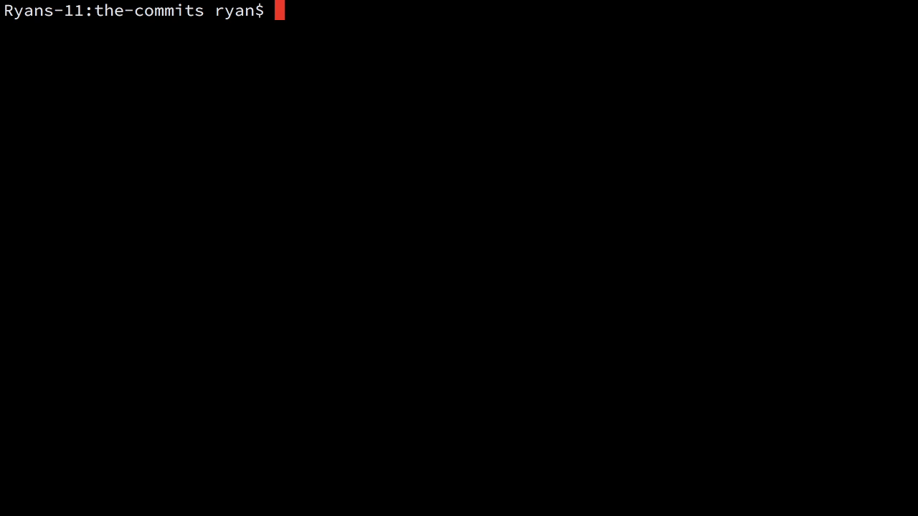
- Show git log and copy the hash 1ecb5853… of the production-worthy commit
{"action": "type", "text": "git log"}
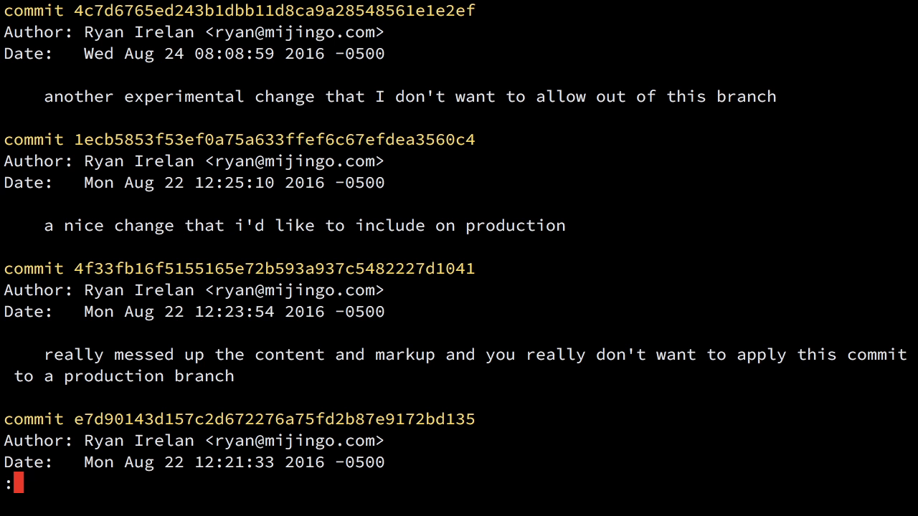
{"action": "mouse_move", "coordinate": [221, 355]}
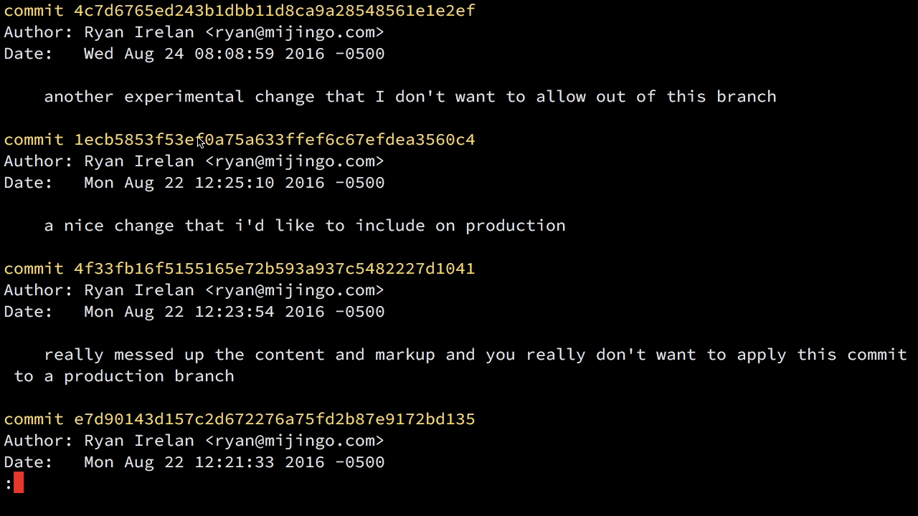
{"action": "double_click", "coordinate": [275, 139]}
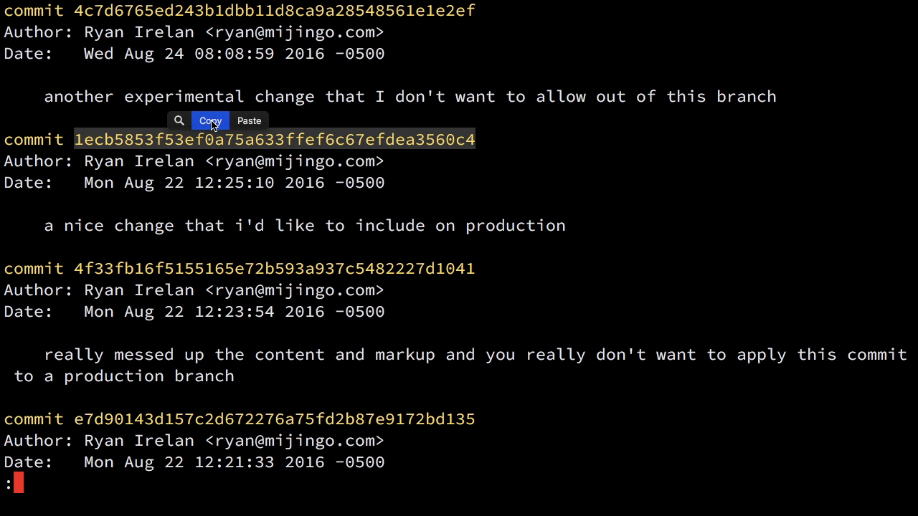
{"action": "left_click", "coordinate": [210, 120]}
{"action": "type", "text": "git f"}
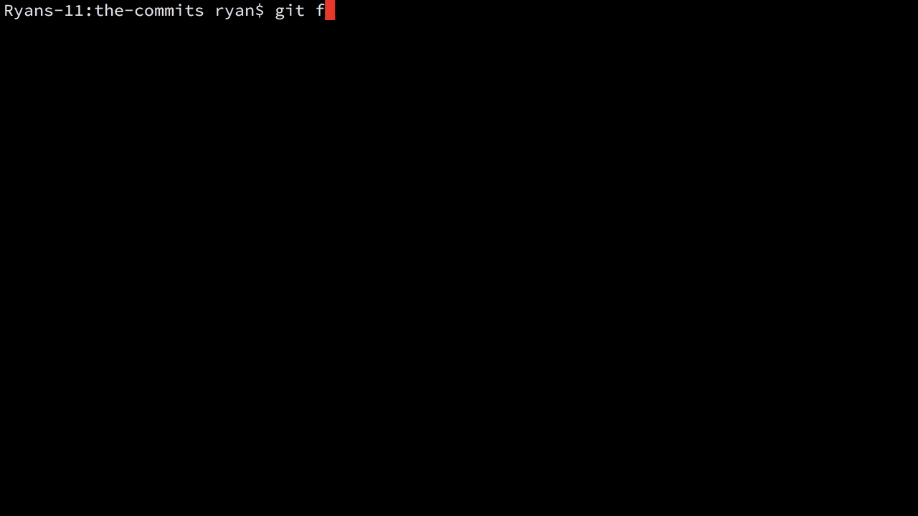
- Run git format-patch -1 1ecb5853… -o patches, writing one patch file into patches
{"action": "type", "text": "ormat-patch"}
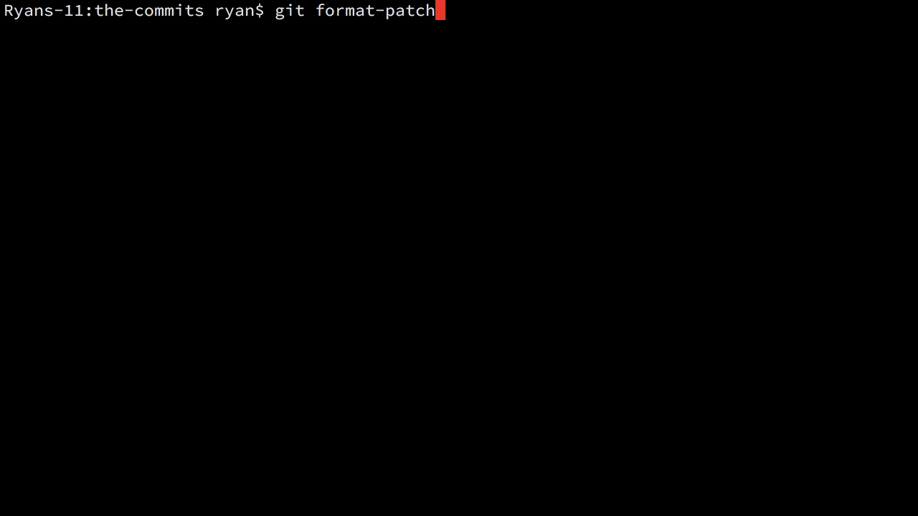
{"action": "type", "text": "-1"}
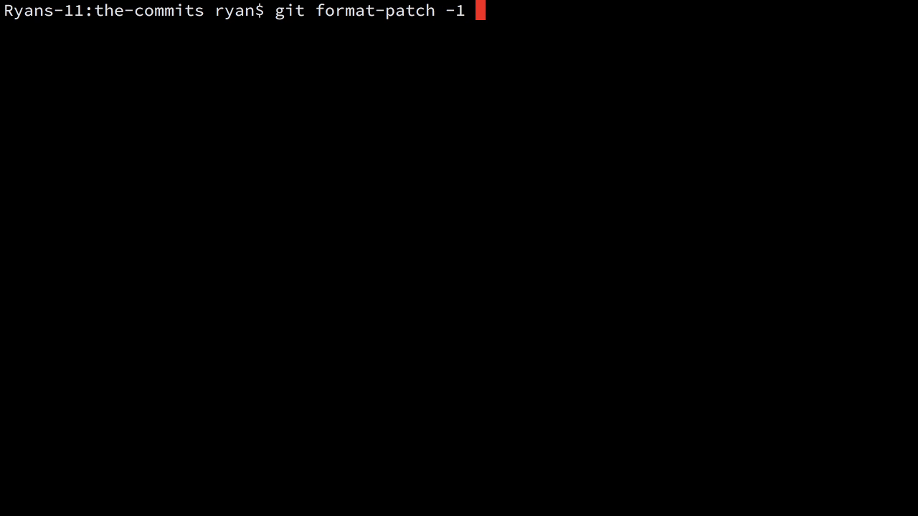
{"action": "type", "text": "1ecb5853f53ef0a75a633ffef6c67efdea3560c4 -"}
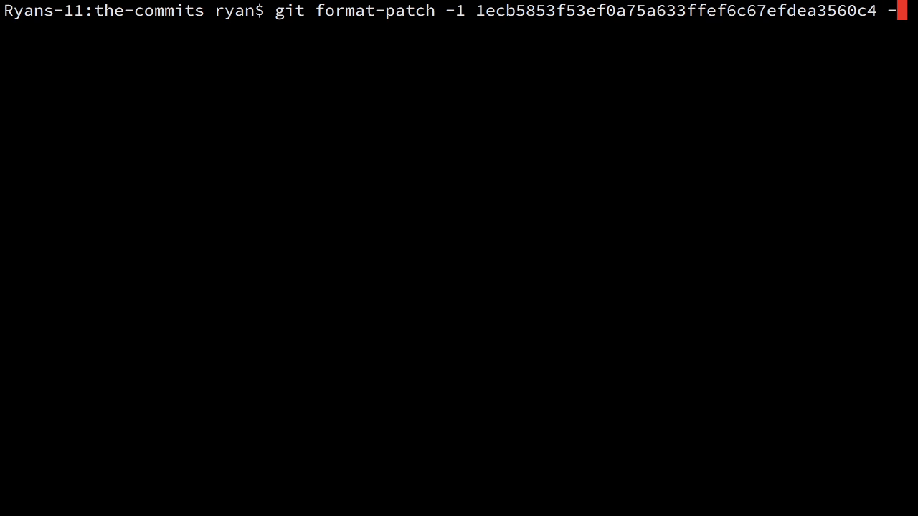
{"action": "type", "text": "o"}
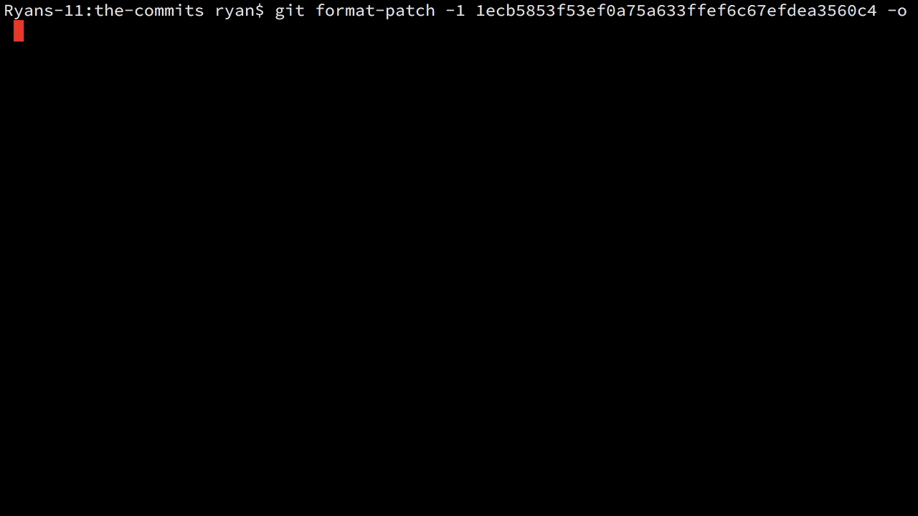
{"action": "type", "text": "patch"}
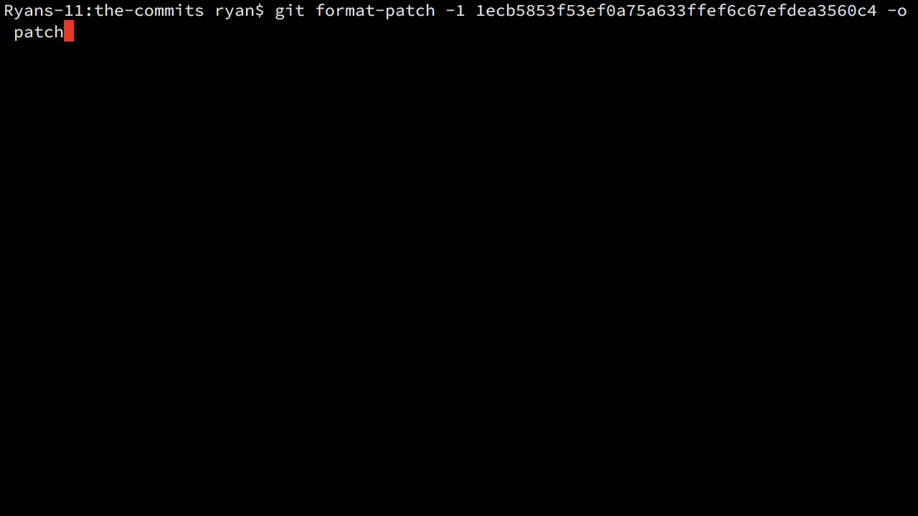
{"action": "type", "text": "es"}
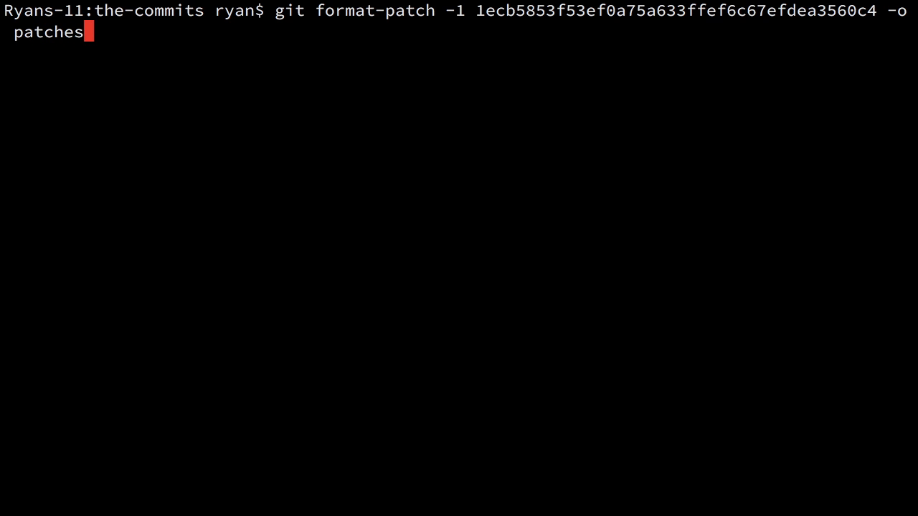
{"action": "key", "text": "Return"}
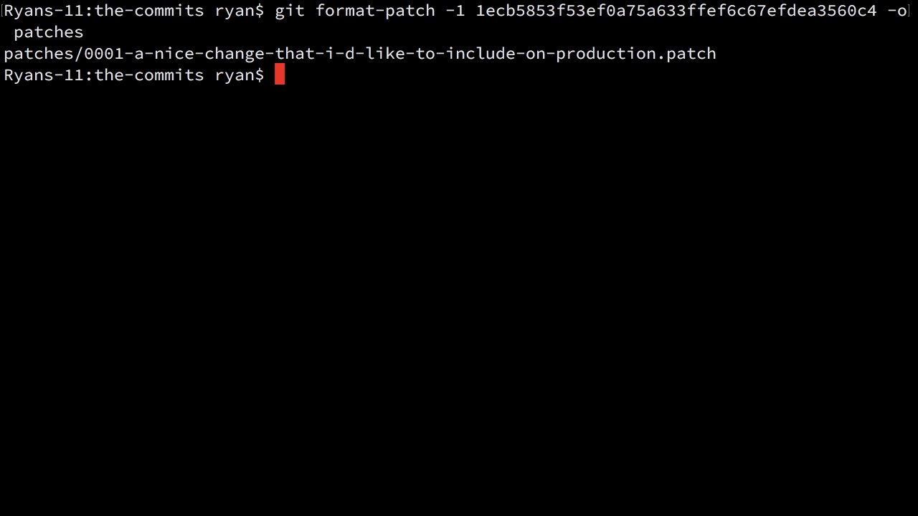
{"action": "type", "text": "vim patches/0001-a-nice-change-that-i-d-like-to-include-on-production.patch"}
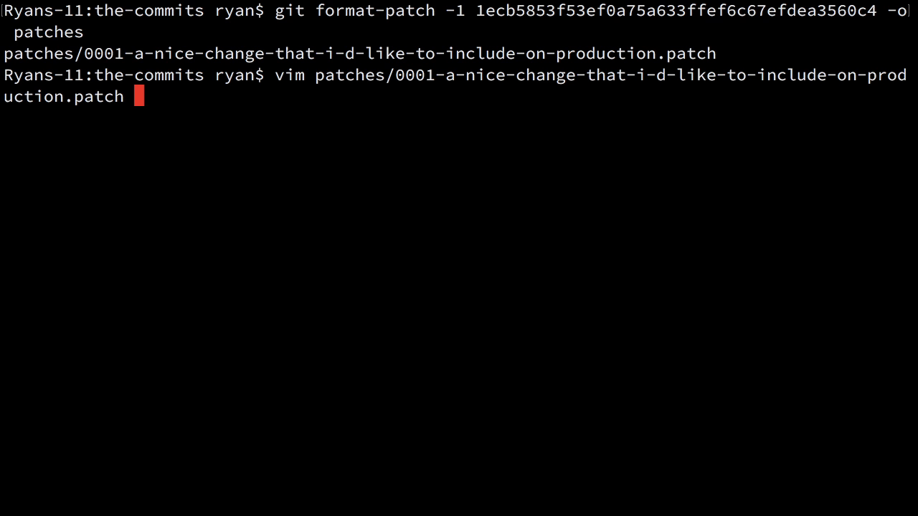
{"action": "key", "text": "Return"}
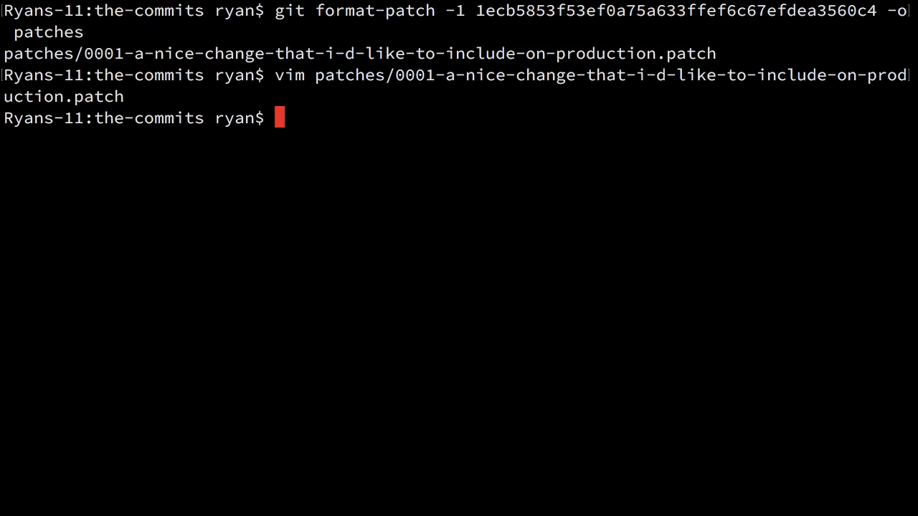
{"action": "type", "text": "cc"}
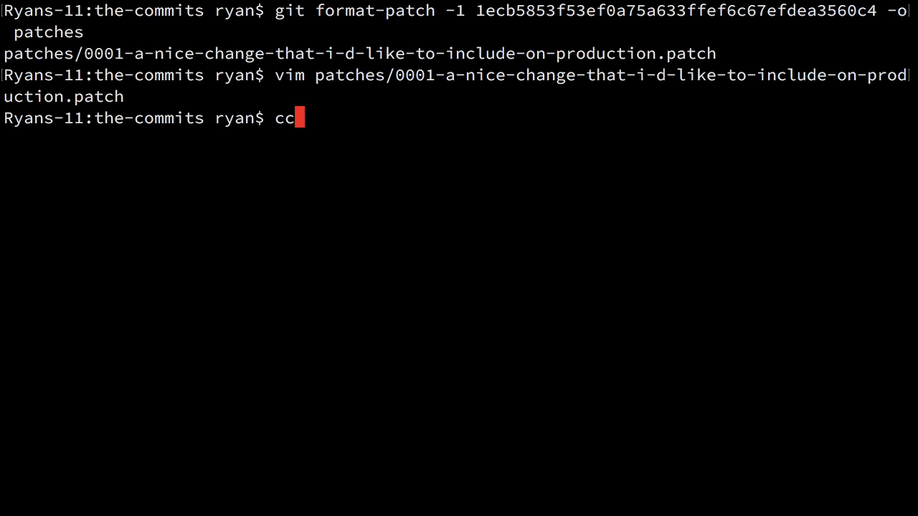
- Check branches, then git checkout my_new_feature to switch from experimental_features
{"action": "key", "text": "ctrl+l"}
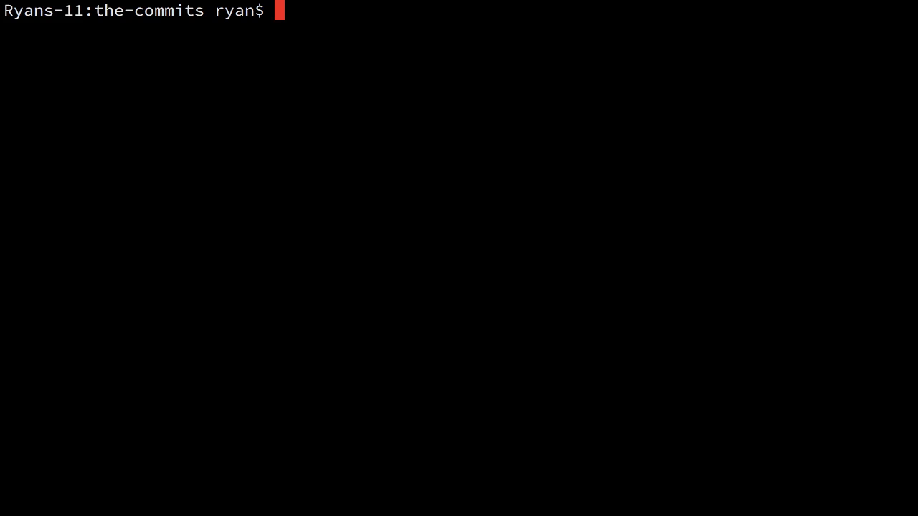
{"action": "type", "text": "git am"}
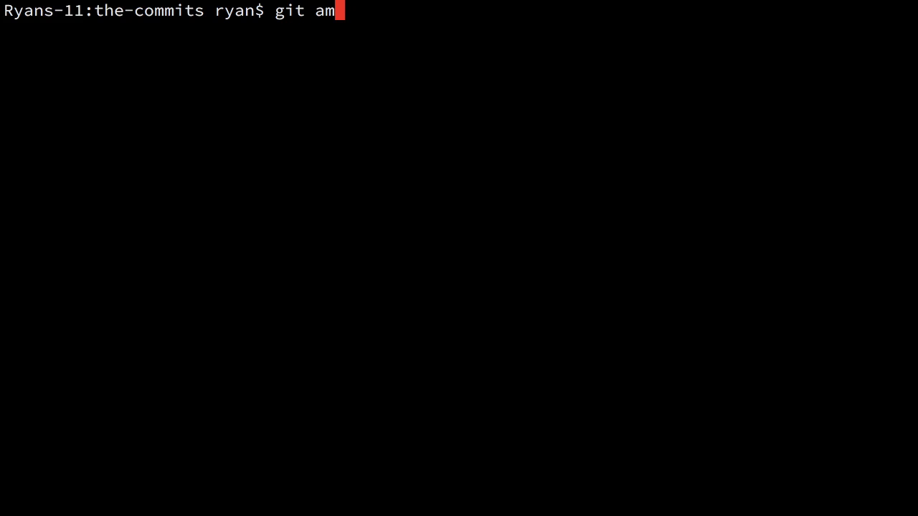
{"action": "key", "text": "Backspace"}
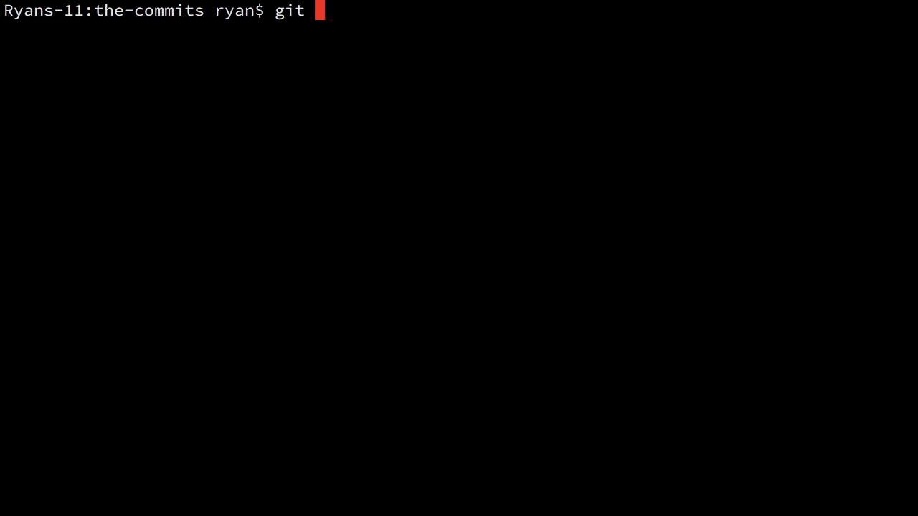
{"action": "type", "text": "branch"}
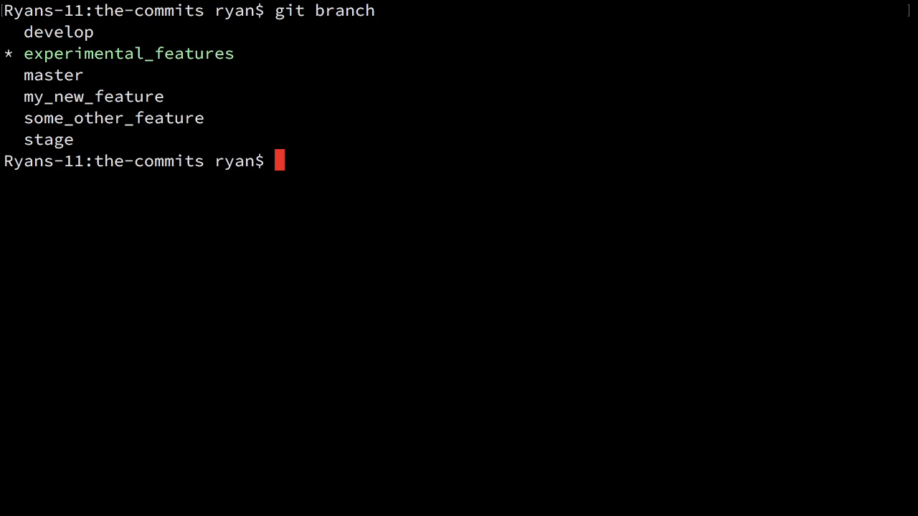
{"action": "type", "text": "git check"}
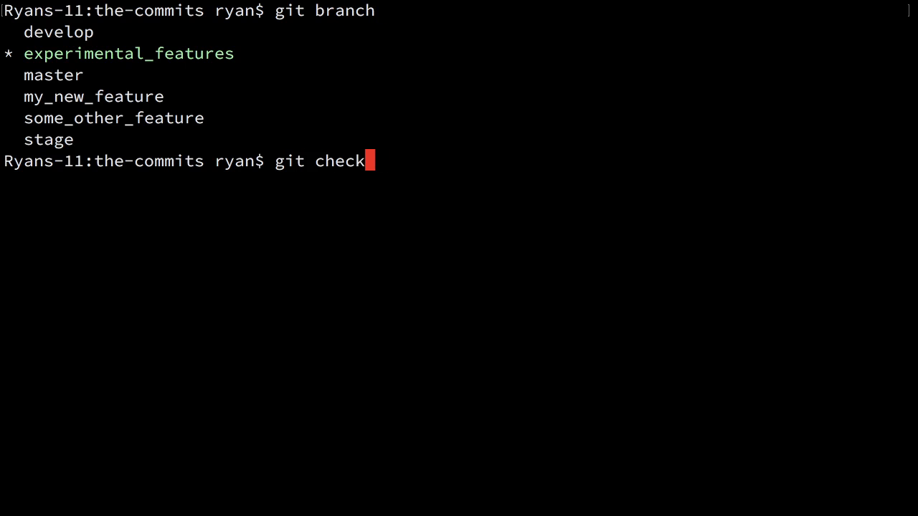
{"action": "type", "text": "out my_ne"}
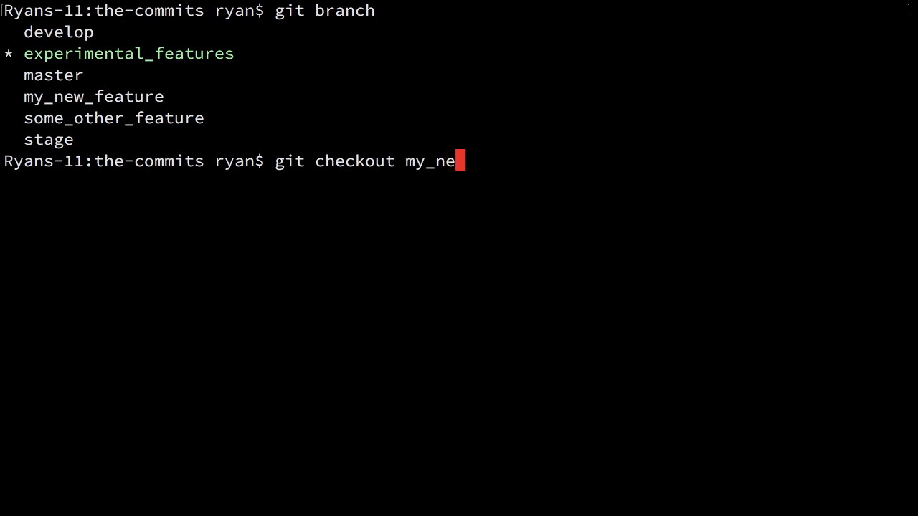
{"action": "key", "text": "Return"}
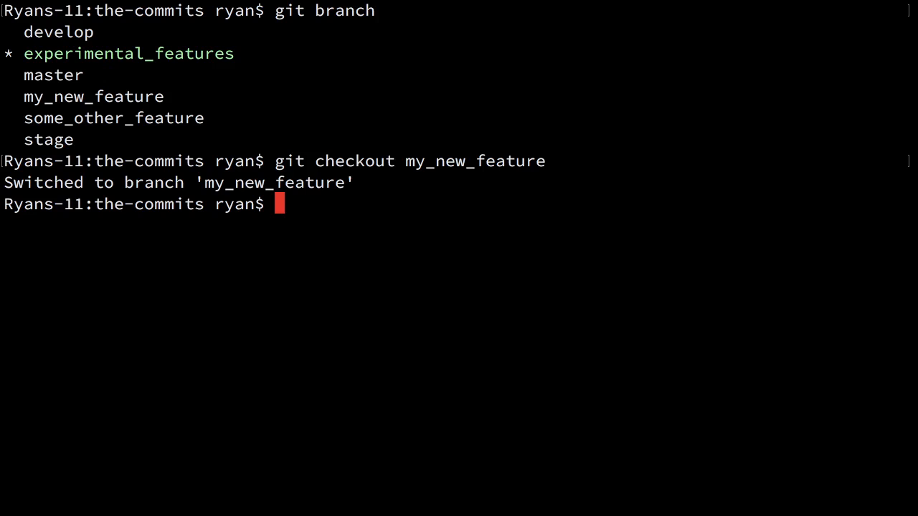
{"action": "type", "text": "cc"}
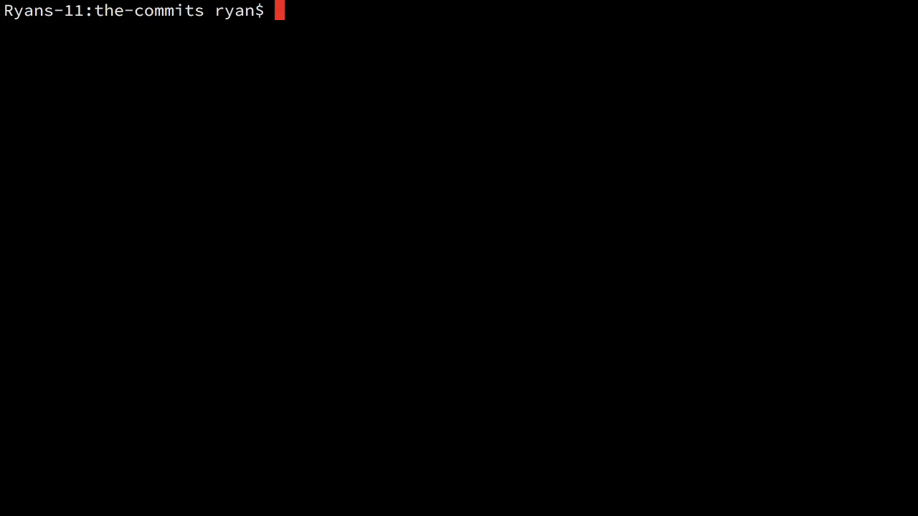
{"action": "type", "text": "git am"}
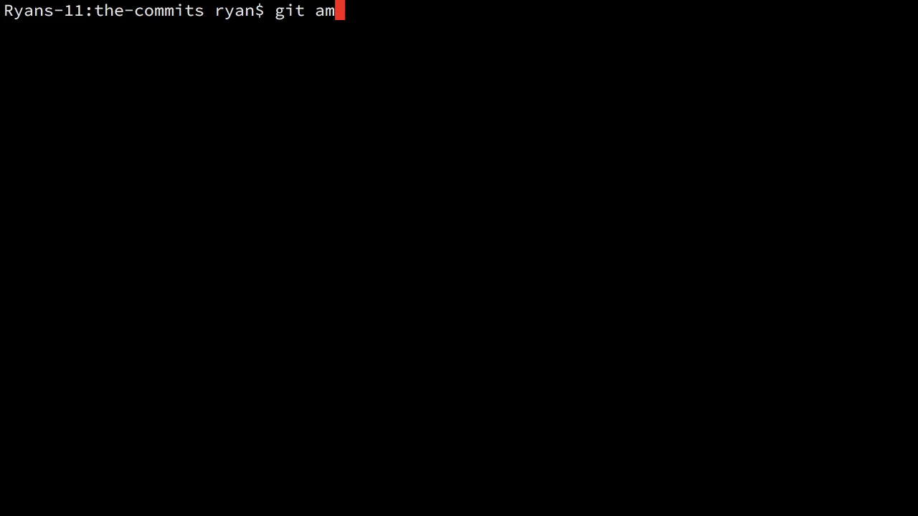
{"action": "key", "text": "BackSpace"}
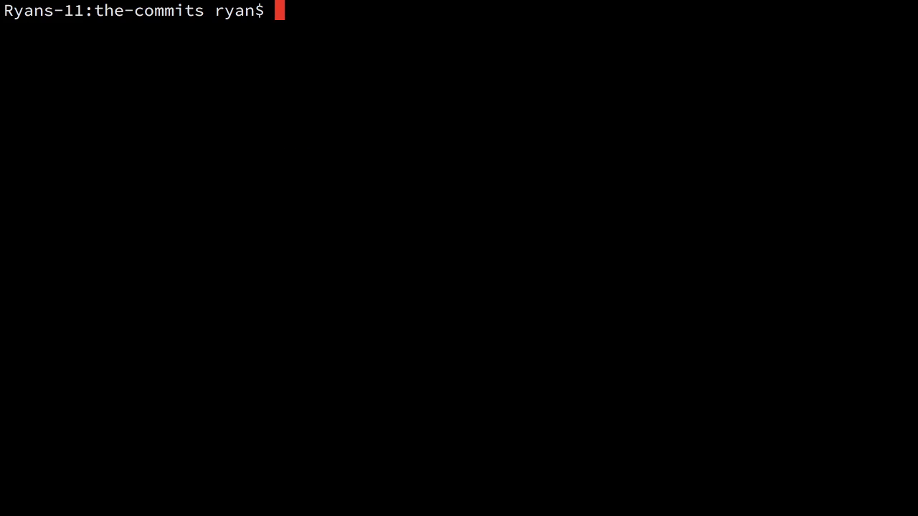
{"action": "type", "text": "l"}
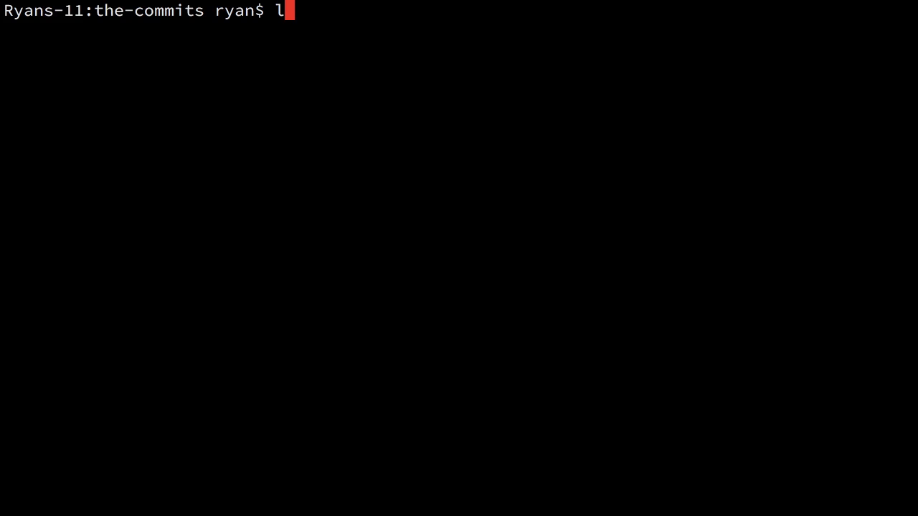
{"action": "key", "text": "Return"}
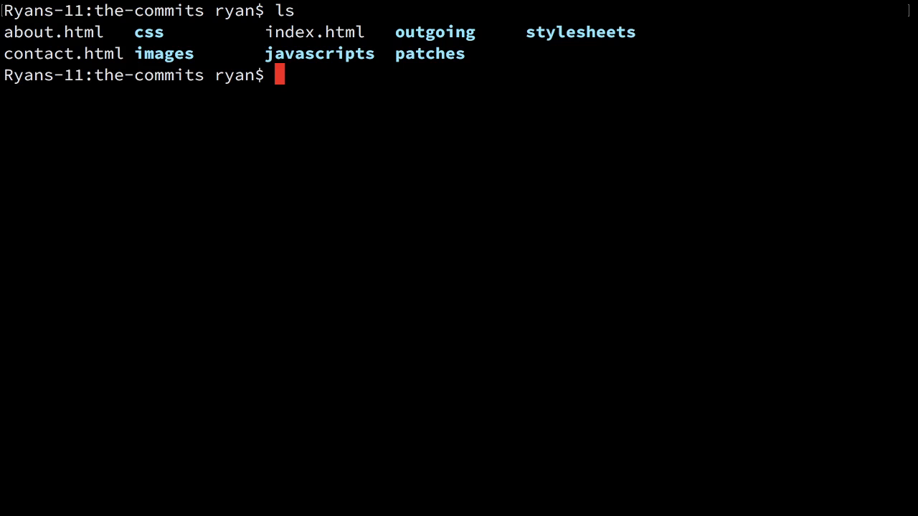
{"action": "type", "text": "git"}
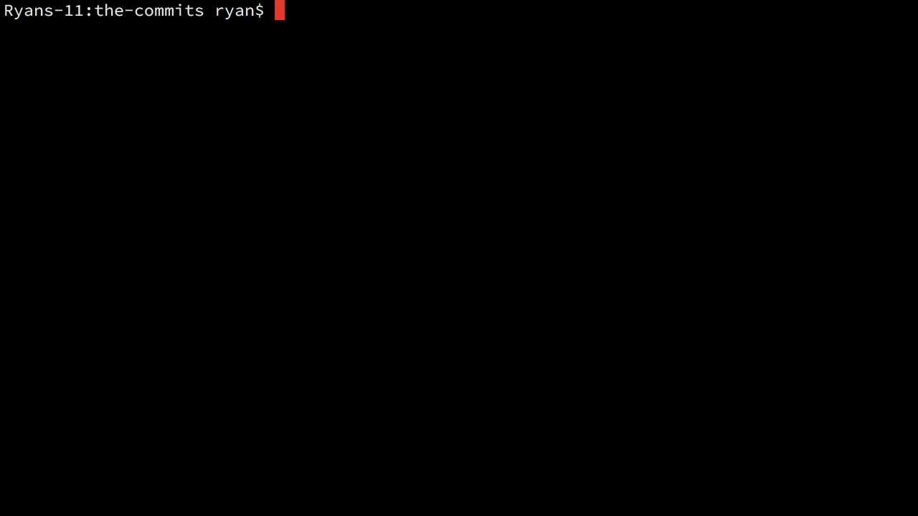
- List patches/ and apply 0001-a-nice-change…patch to my_new_feature with git am
{"action": "type", "text": "ls"}
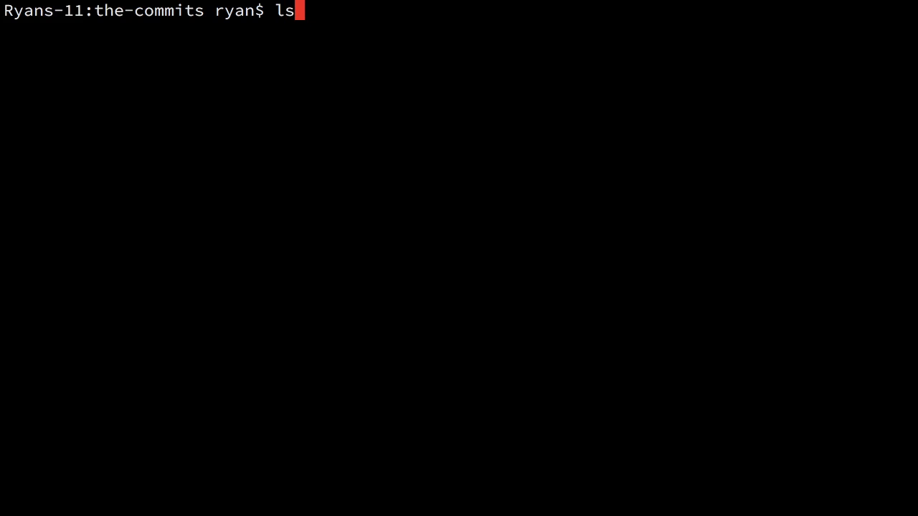
{"action": "type", "text": "patches/"}
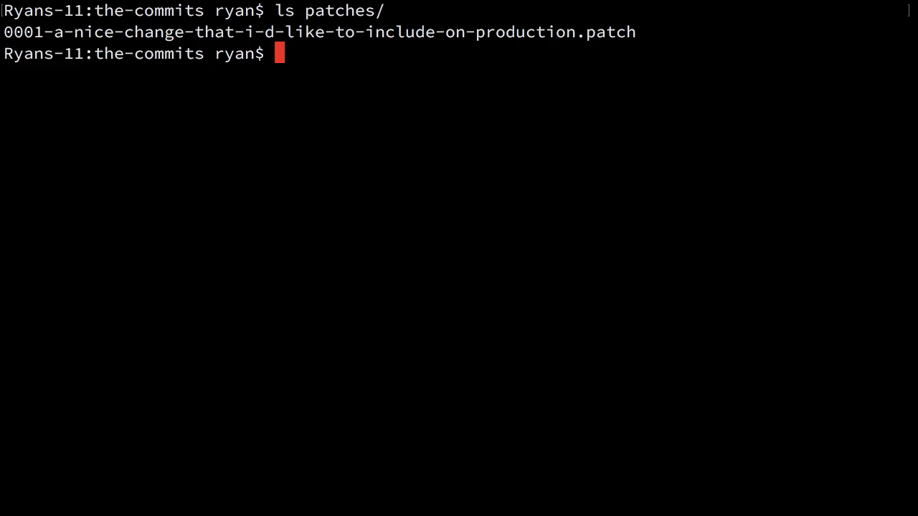
{"action": "type", "text": "git am"}
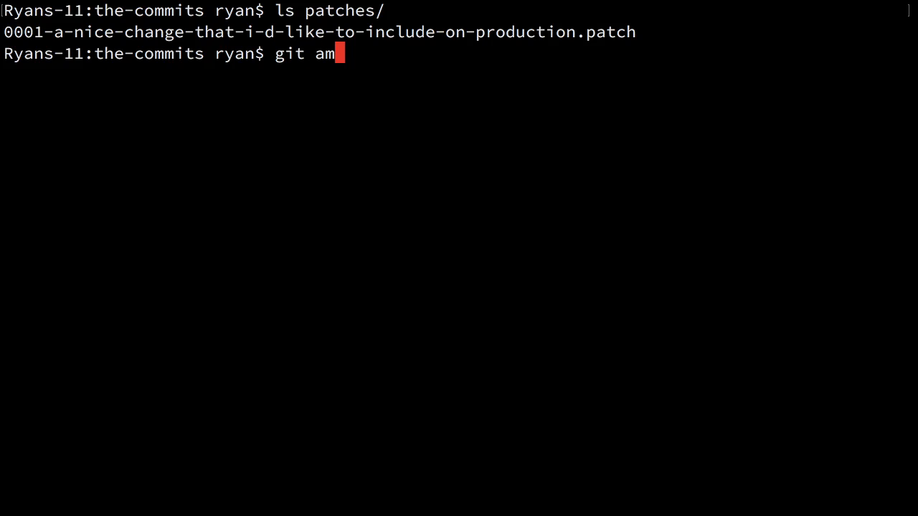
{"action": "type", "text": "patches/0001-a-nice-change-that-i-d-like-to-include-on-production.patch"}
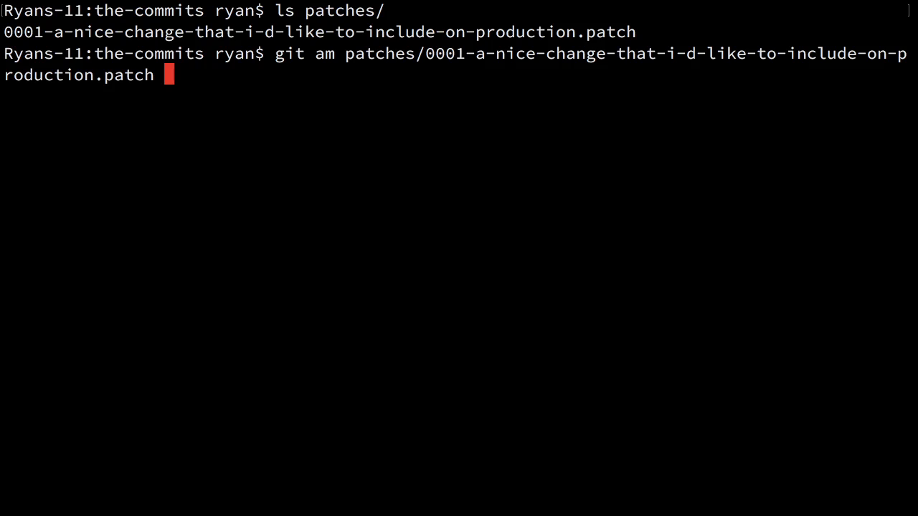
{"action": "key", "text": "Return"}
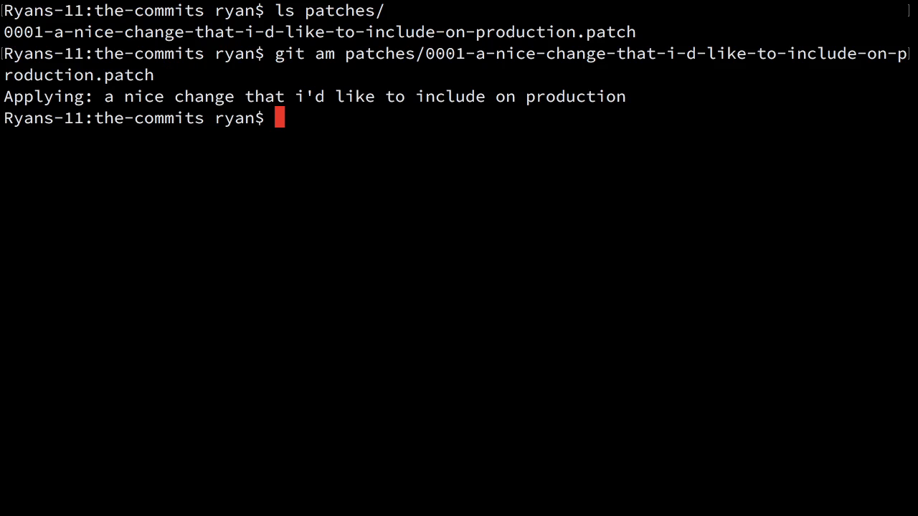
{"action": "type", "text": "git l"}
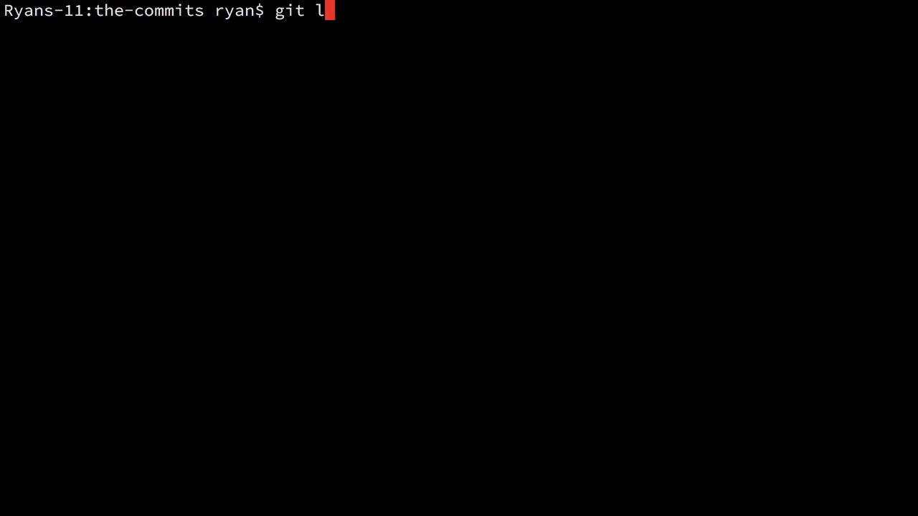
- Run git log showing the applied change atop 'new contact page' on my_new_feature
{"action": "key", "text": "Return"}
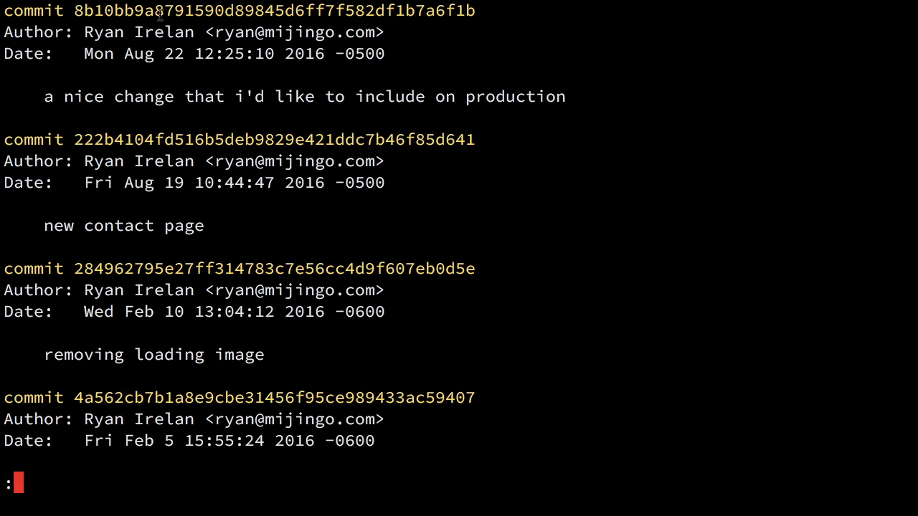
{"action": "mouse_move", "coordinate": [215, 52]}
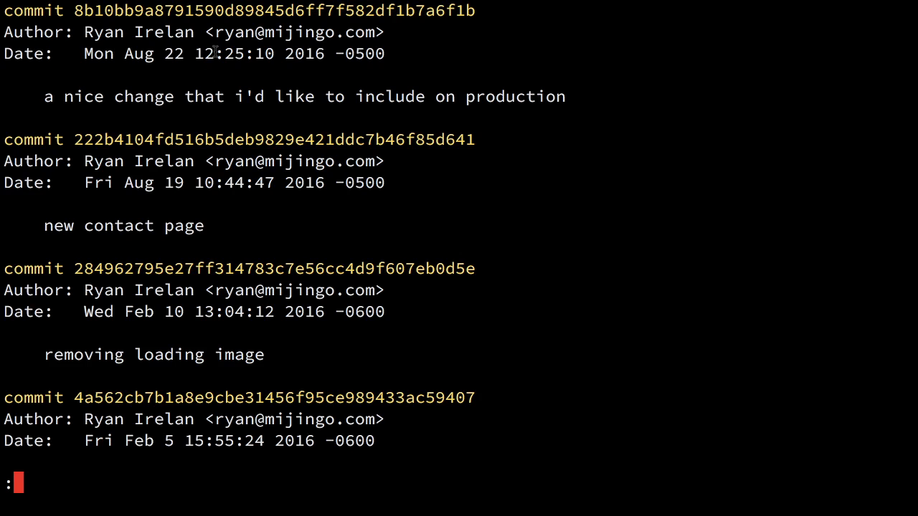
{"action": "mouse_move", "coordinate": [255, 78]}
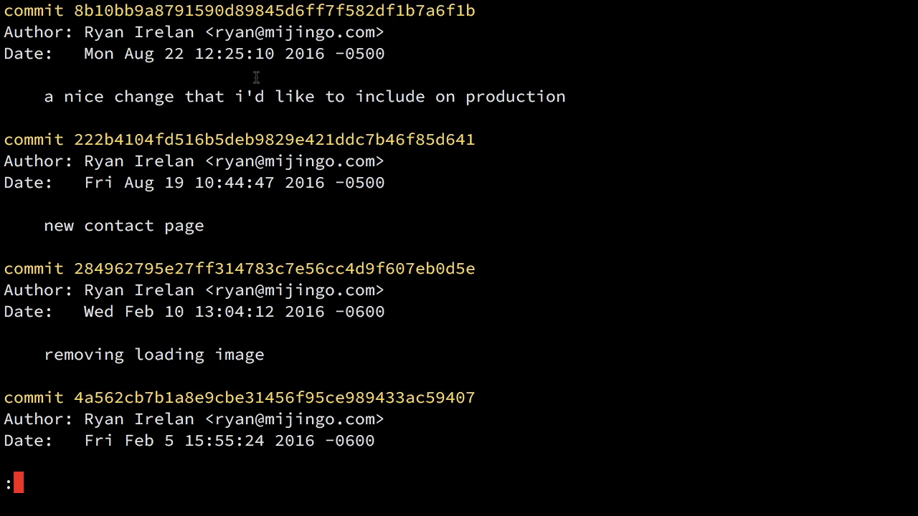